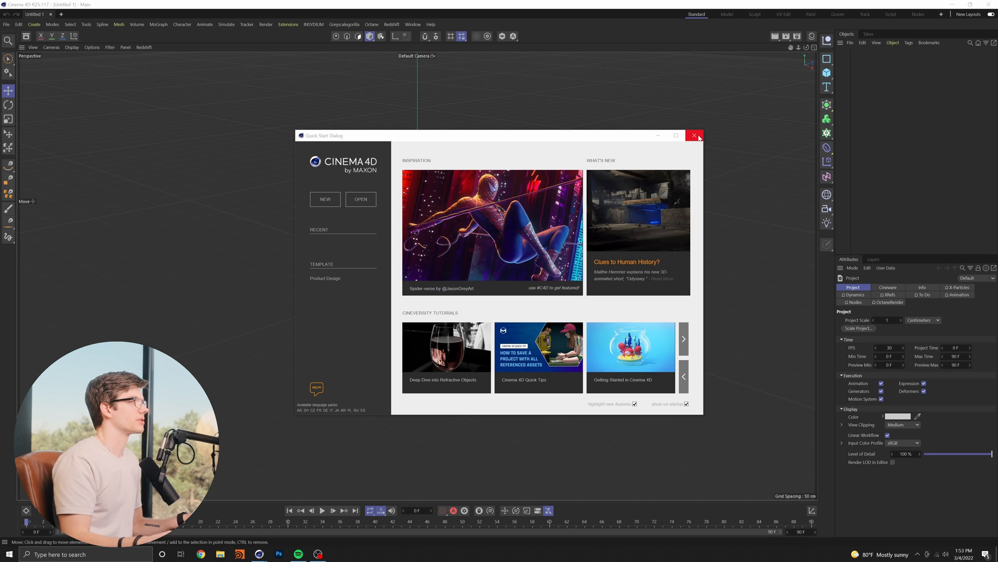
- Close the Quick Start welcome dialog to reveal the empty default scene
click(694, 135)
text(redshift re)
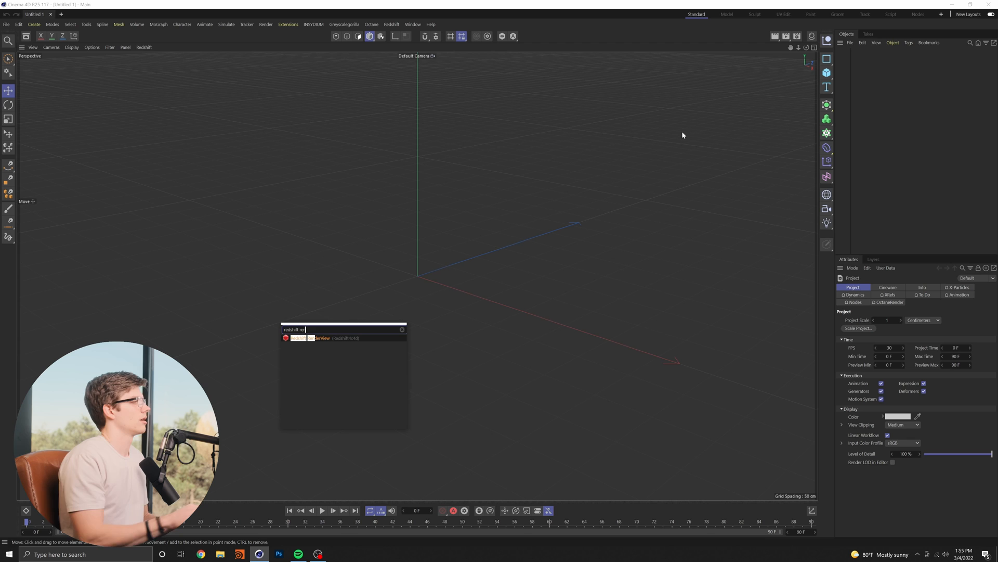
mouse_move(505, 274)
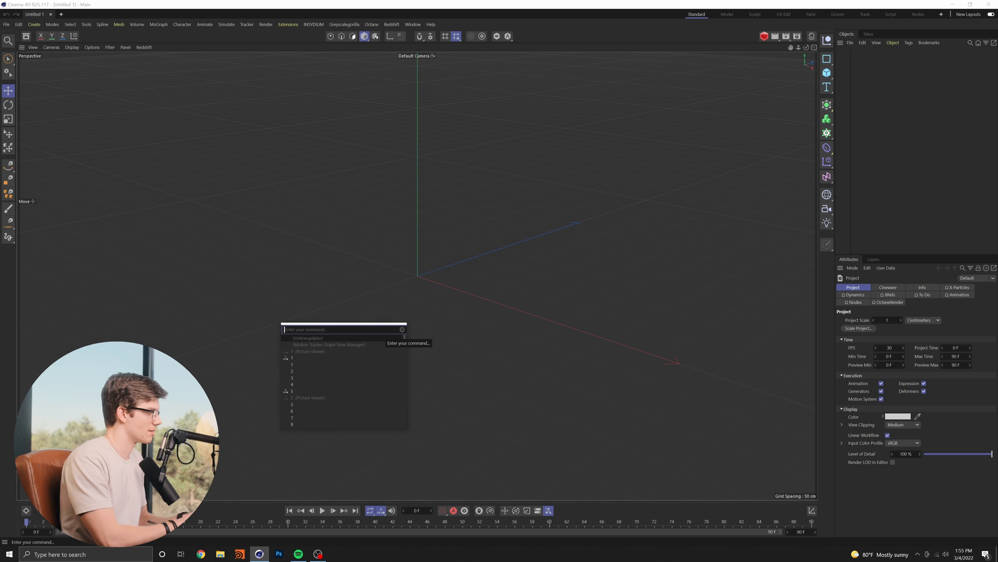
- Add dome light, area light and Plus Library shortcuts from Commander searches 'dom', 'are', 'lus'
text(dom)
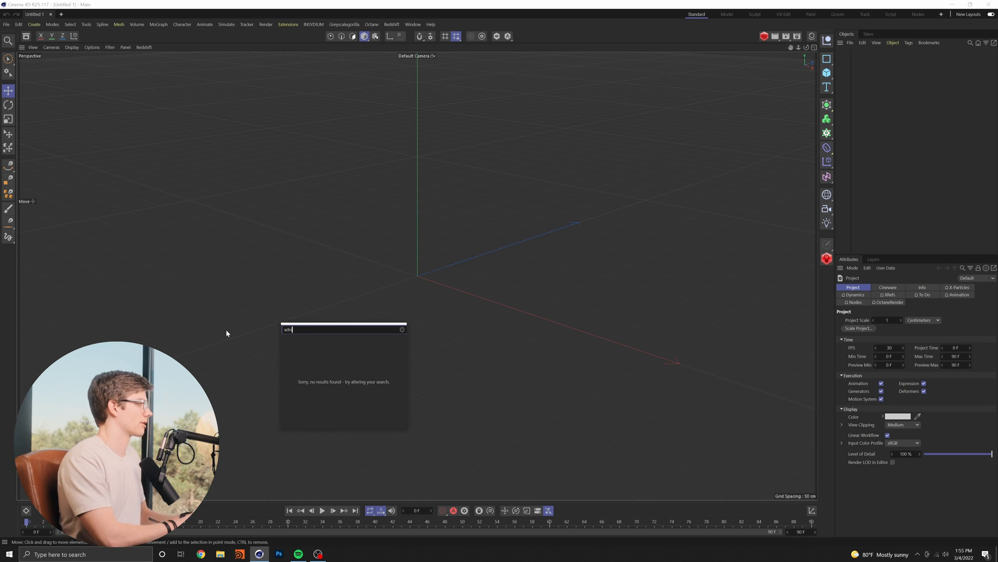
text(are)
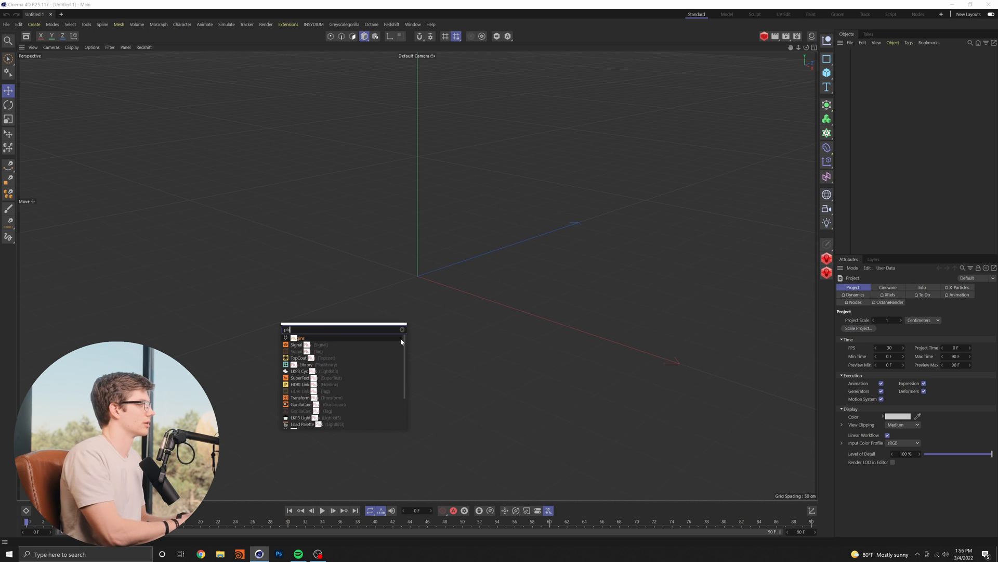
text(lus)
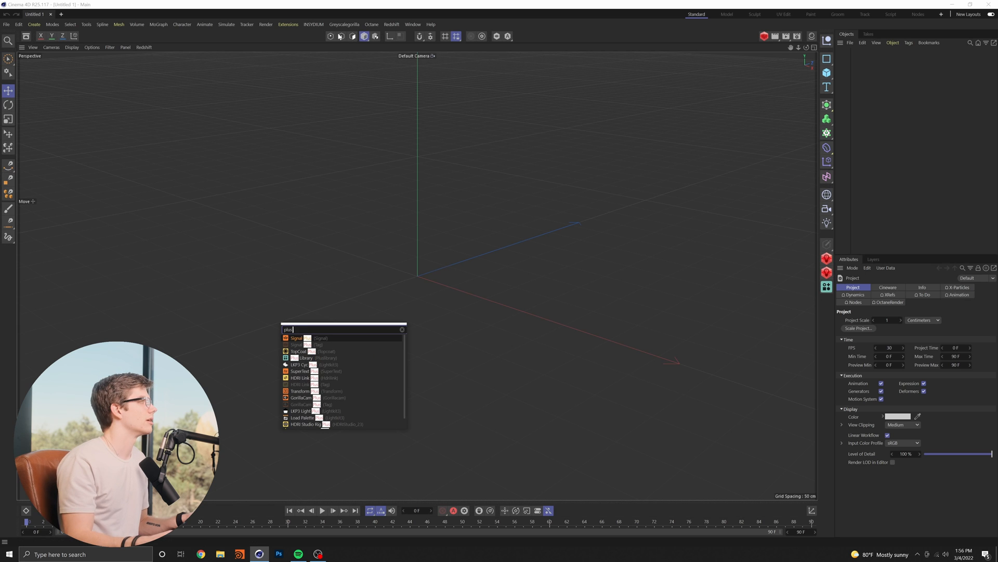
- Browse the Greyscalegorilla Plus Library materials, then search 'matrix' to add another shortcut
click(344, 24)
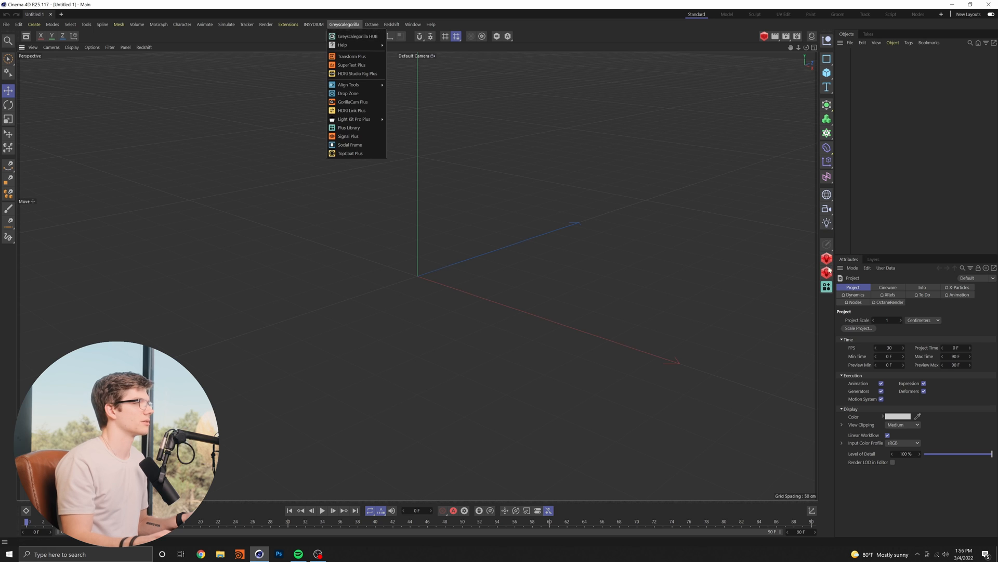
click(586, 240)
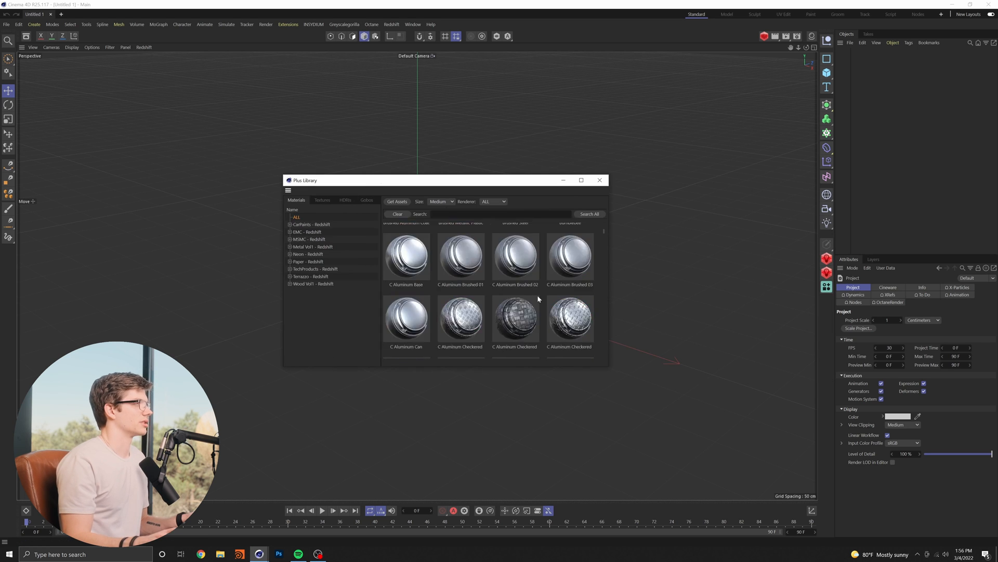
scroll(down, 3)
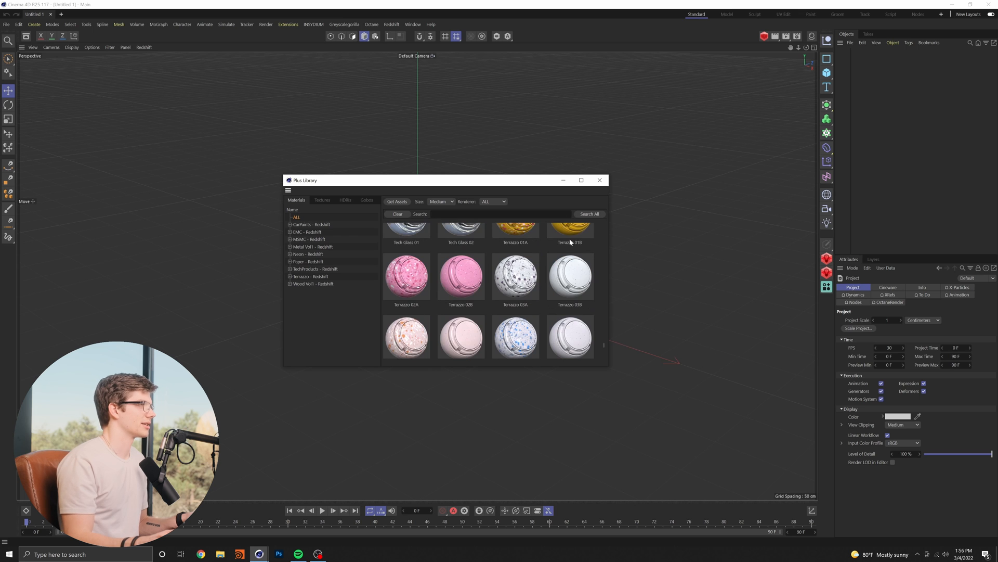
text(matrix)
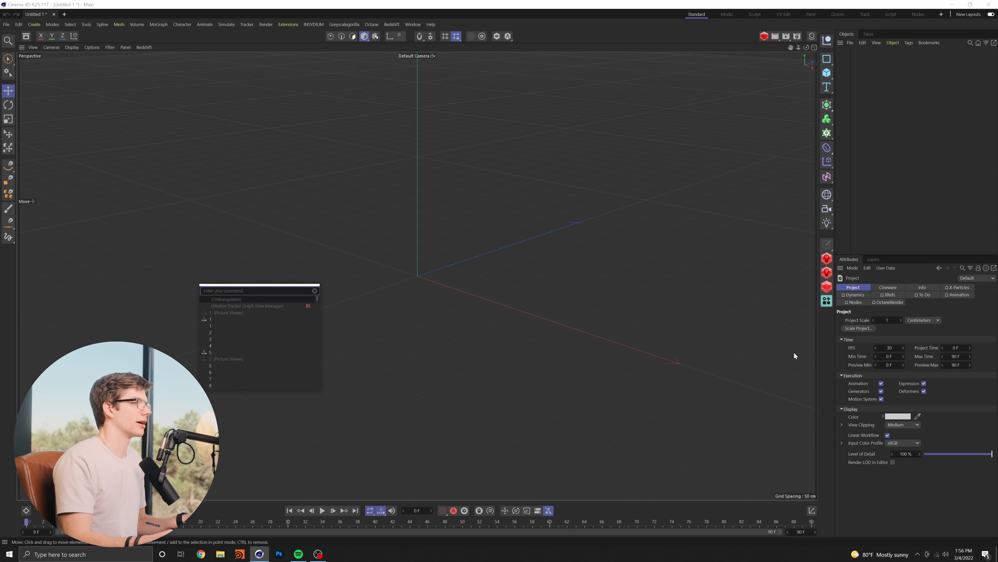
mouse_move(813, 110)
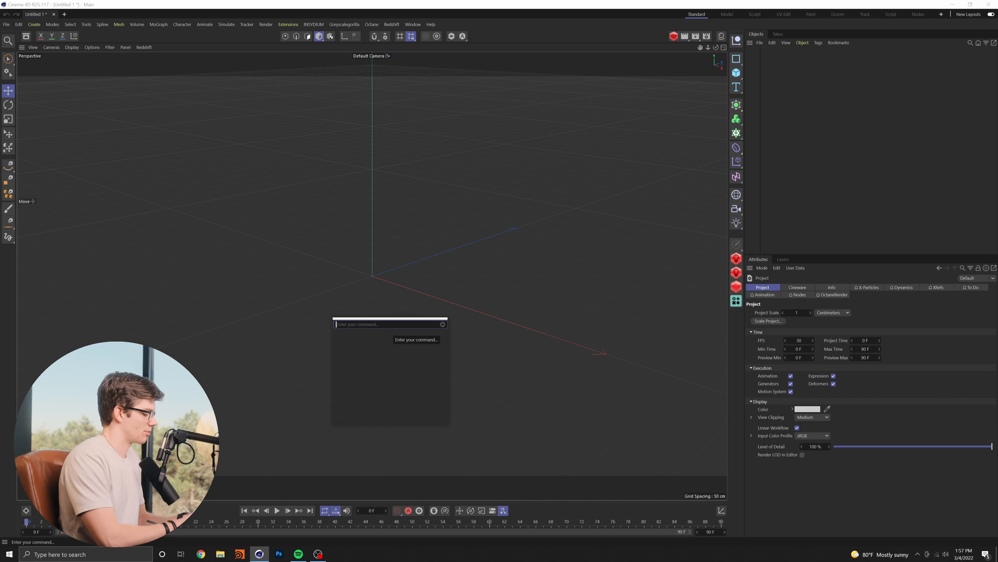
- Search 'asset br' in Commander and dock the Asset Browser left of the viewport
text(asset br)
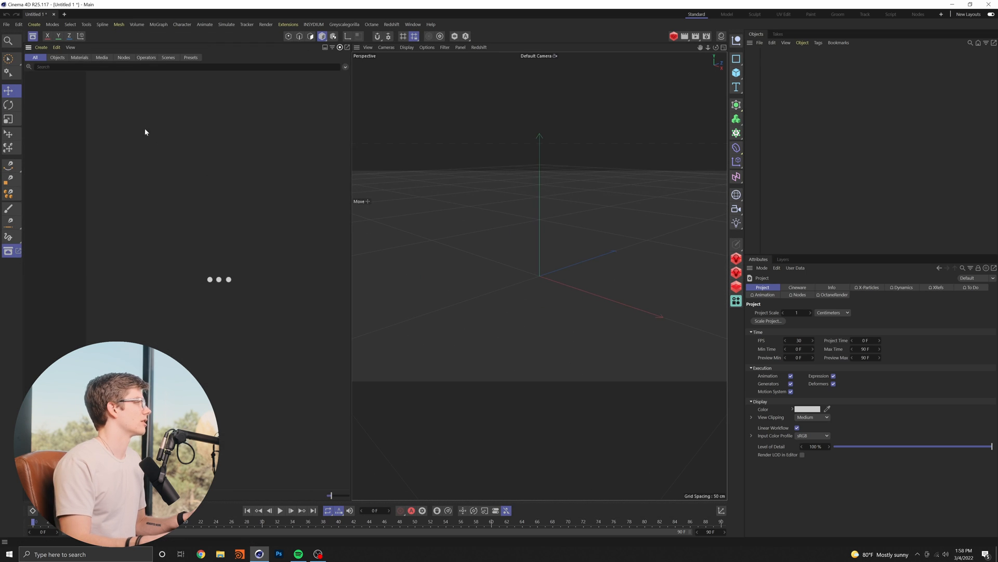
- Close the docked Asset Browser from its panel menu
click(29, 51)
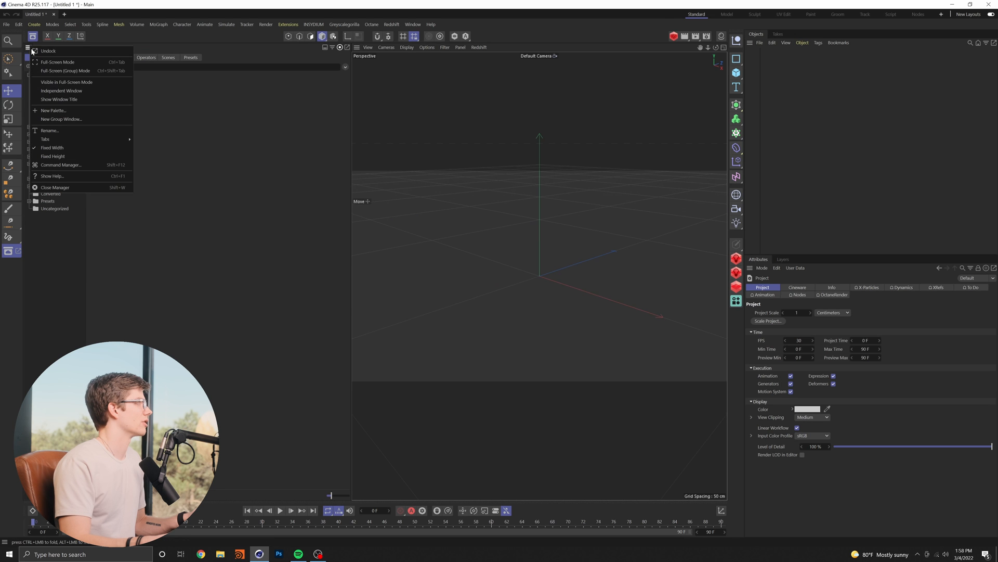
- Search 'time' in Commander and add a Timeline shortcut to the left palette
text(time)
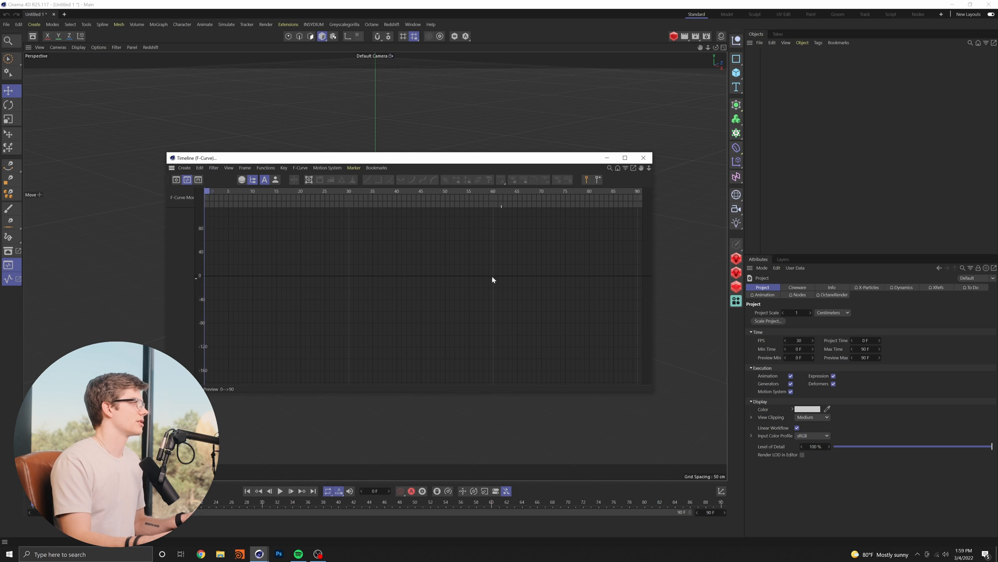
mouse_move(357, 236)
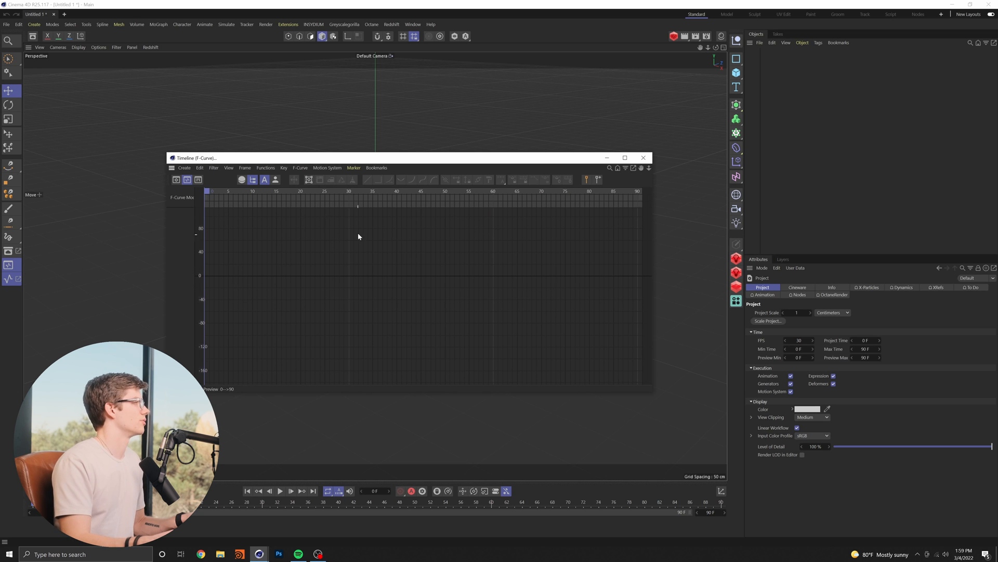
mouse_move(336, 225)
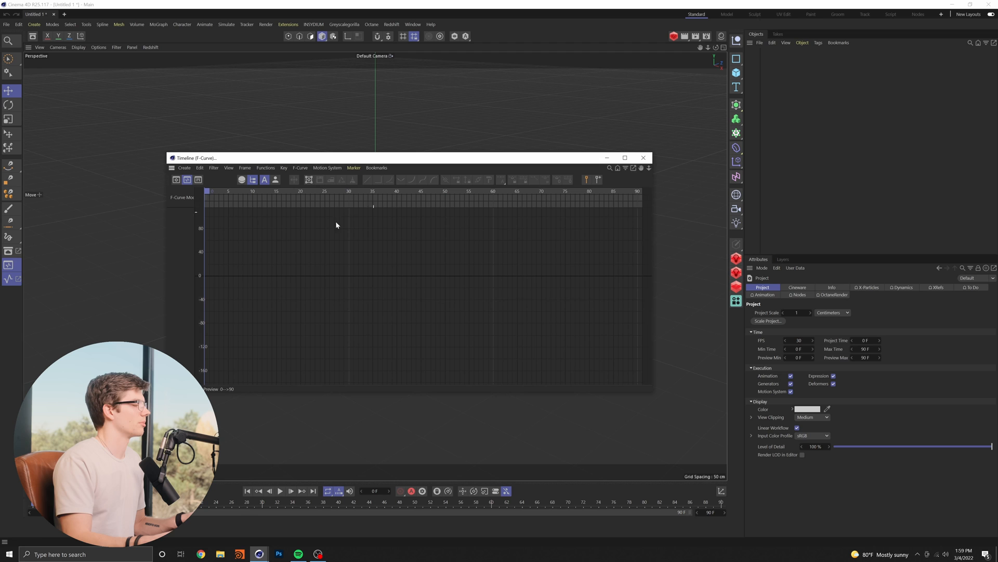
mouse_move(472, 502)
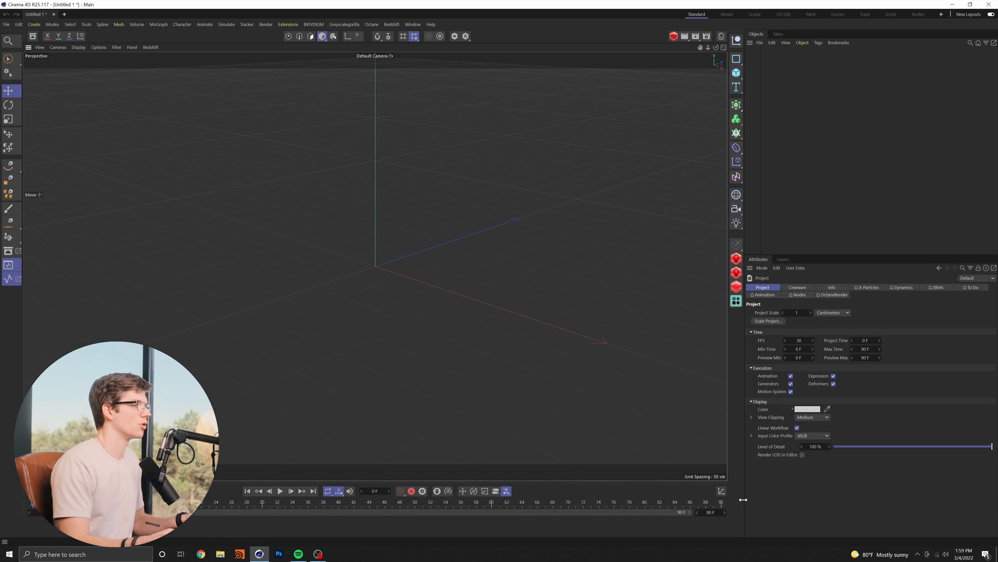
mouse_move(720, 491)
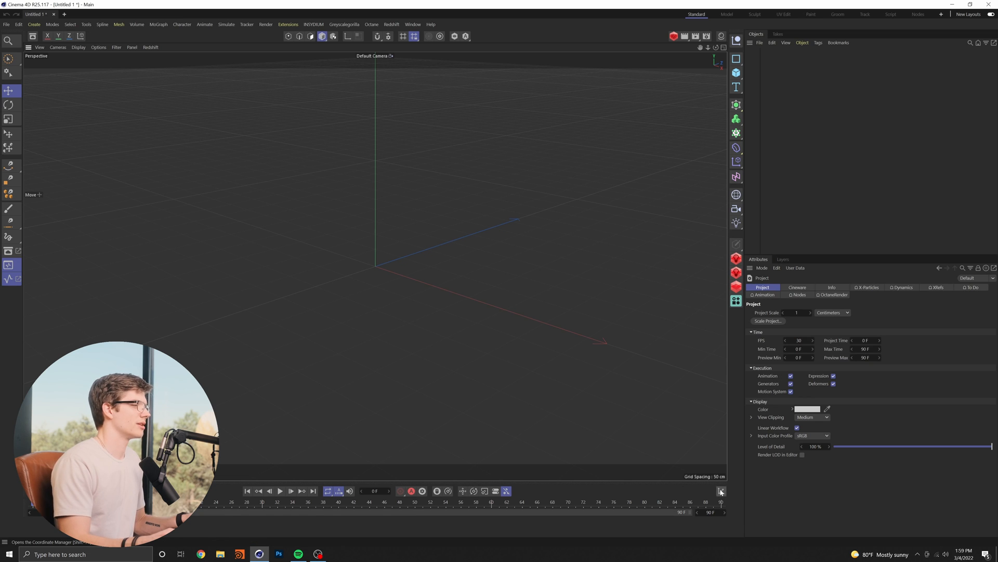
- Dock the Coordinate Manager below the Attributes panel using the timeline's end icon
click(720, 490)
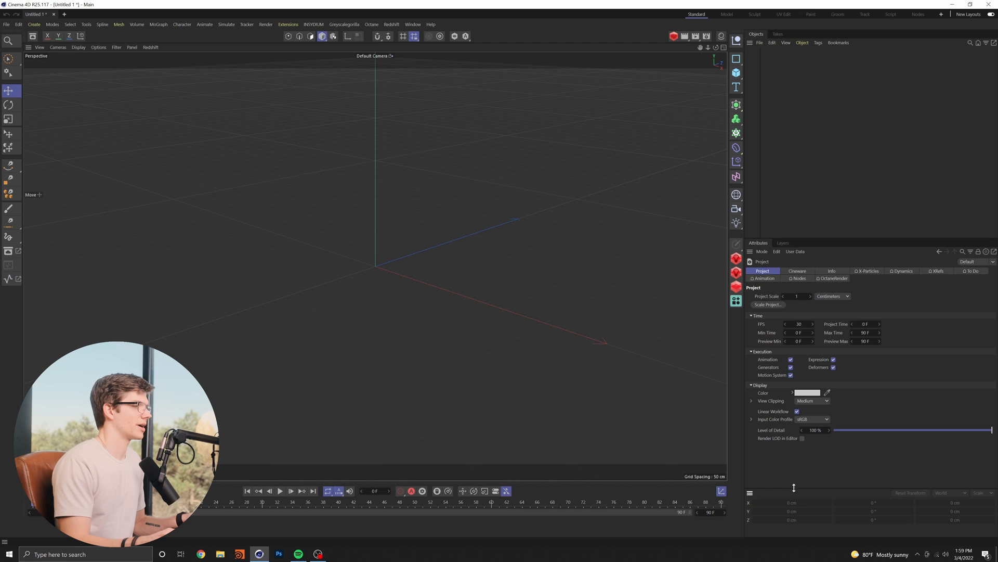
mouse_move(857, 511)
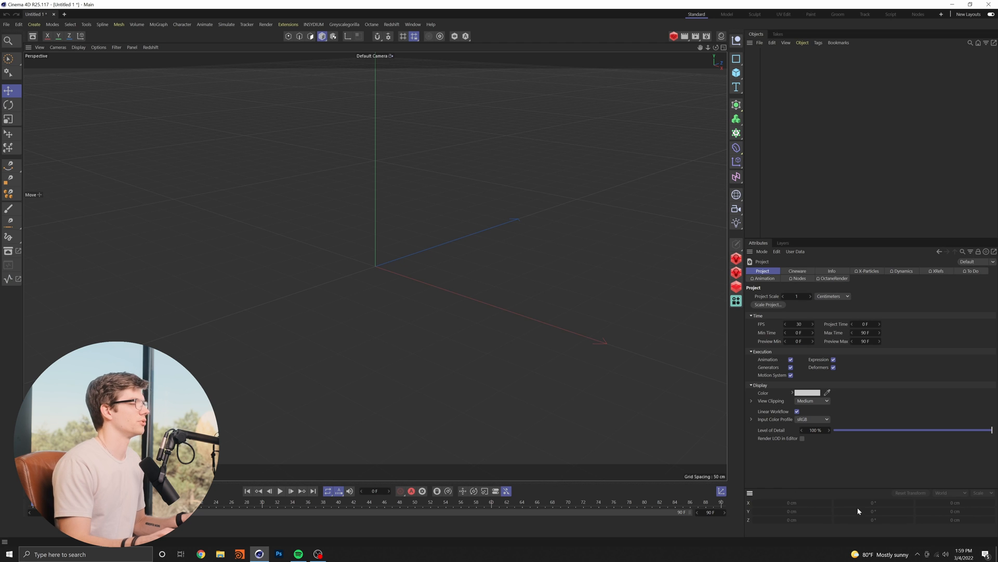
mouse_move(720, 36)
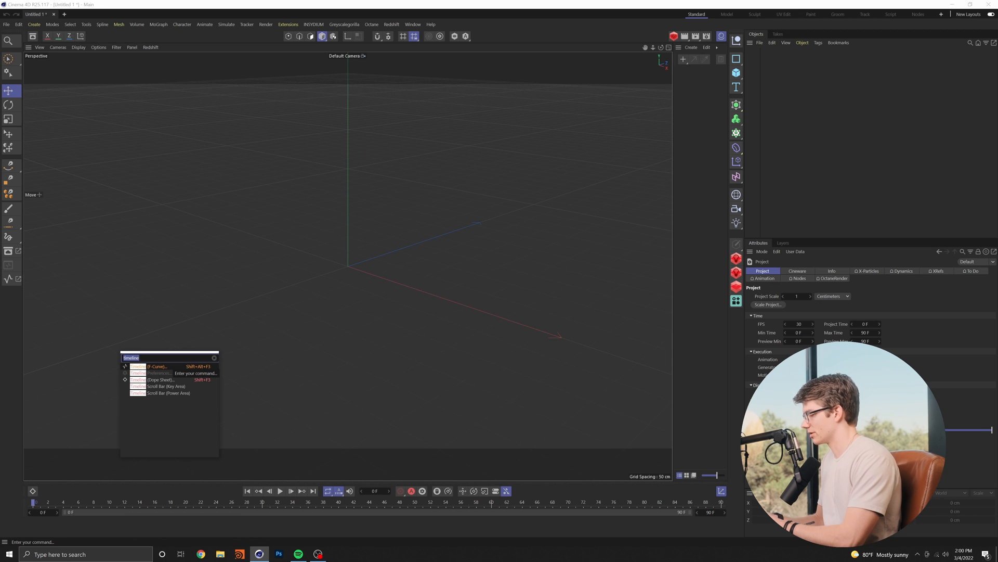
- Add a Center Axis shortcut via Commander search 'center a' and create a test Cube
text(center a)
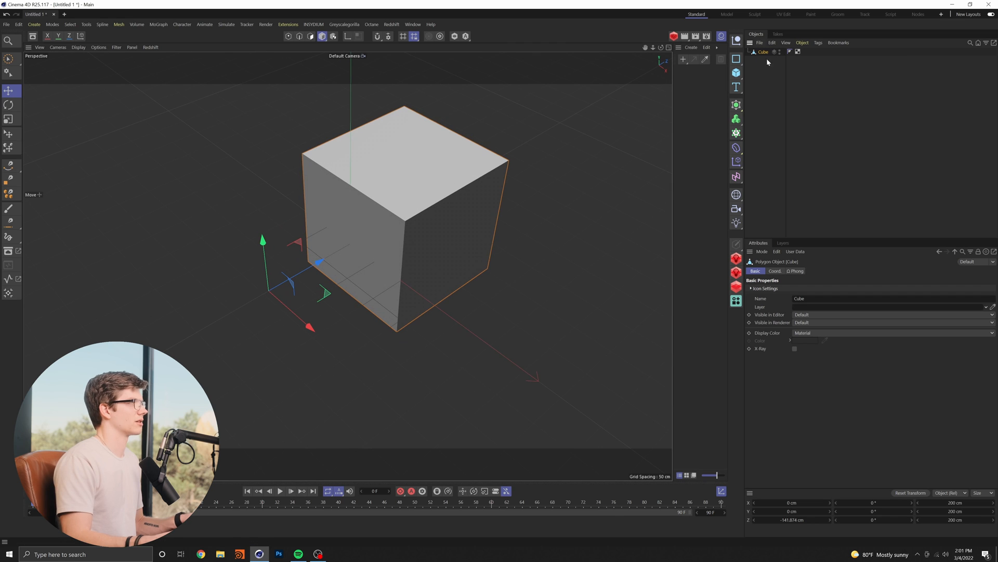
click(9, 293)
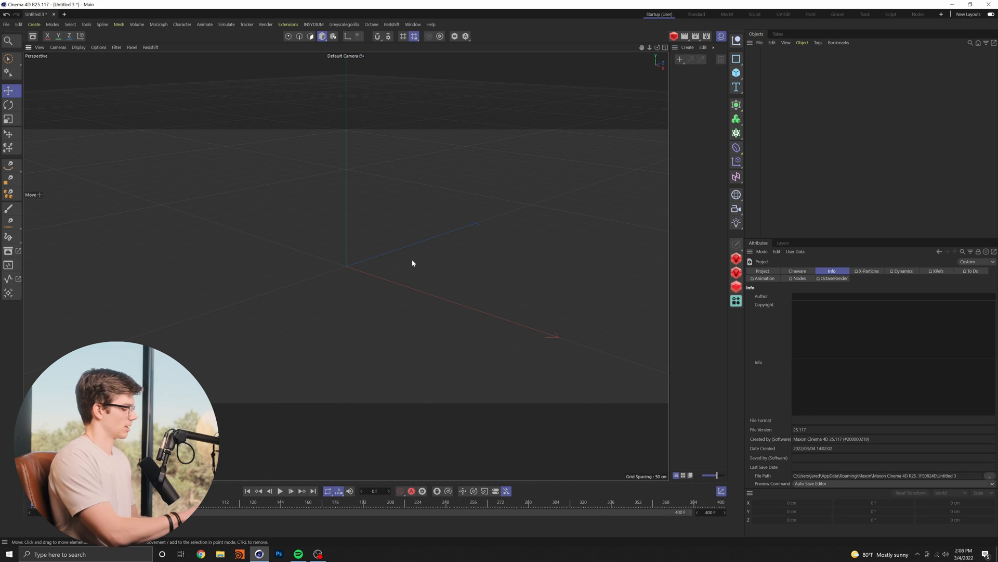
- In a new document, search 'center a' and 'new' to open a floating New View Panel
text(center ax)
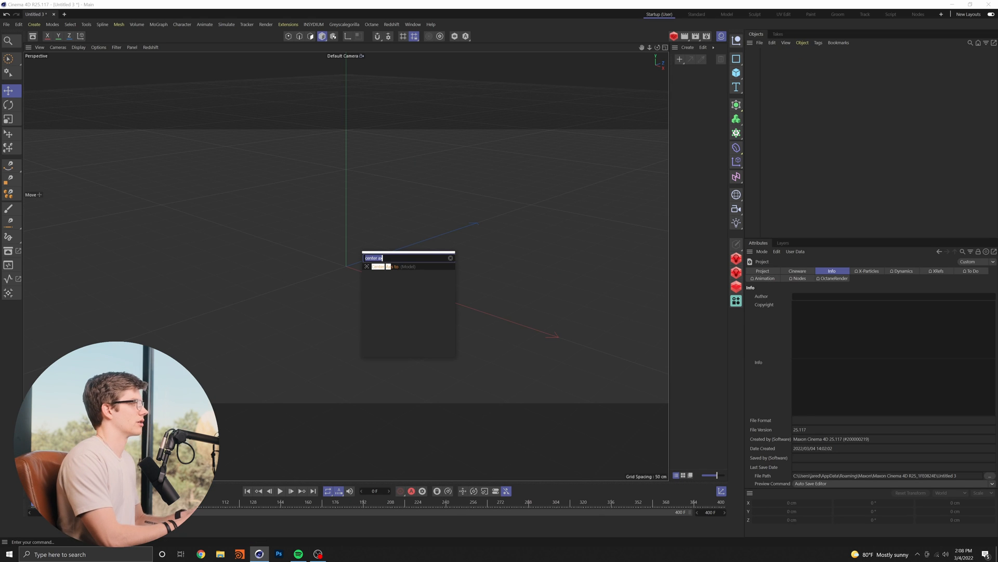
text(new)
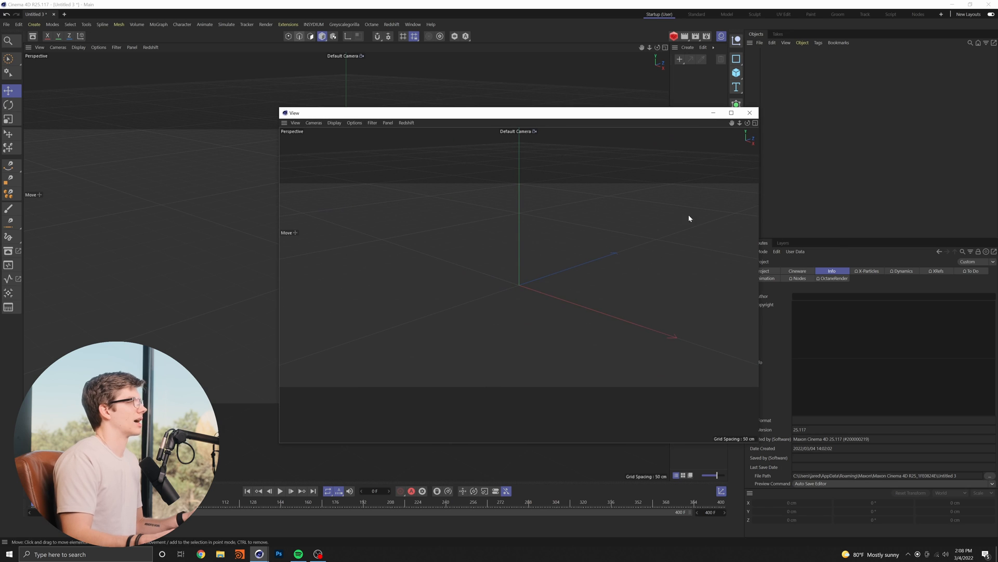
mouse_move(731, 113)
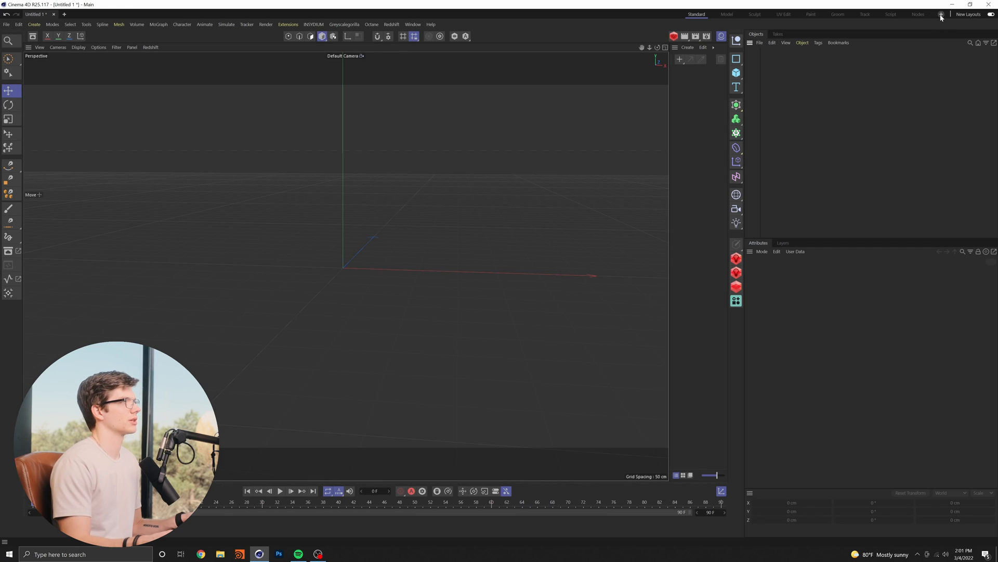
- Save the interface via Window > Customization > Save as Startup Layout
click(968, 14)
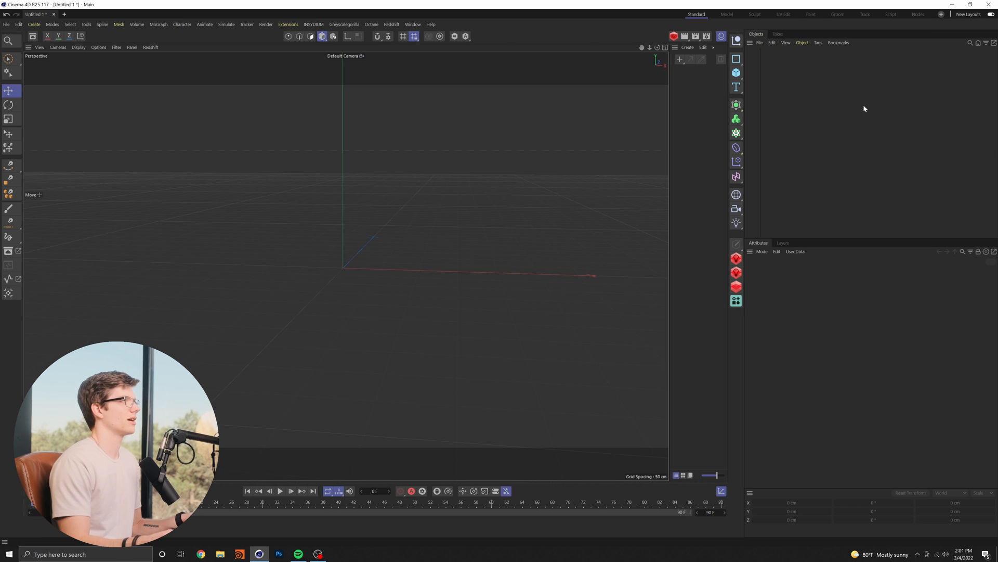
click(412, 24)
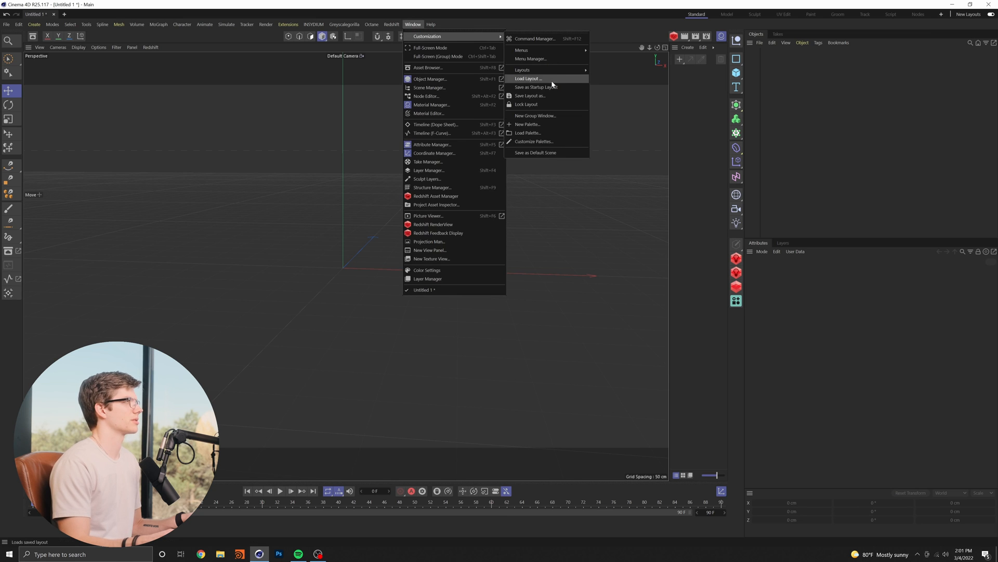
mouse_move(537, 88)
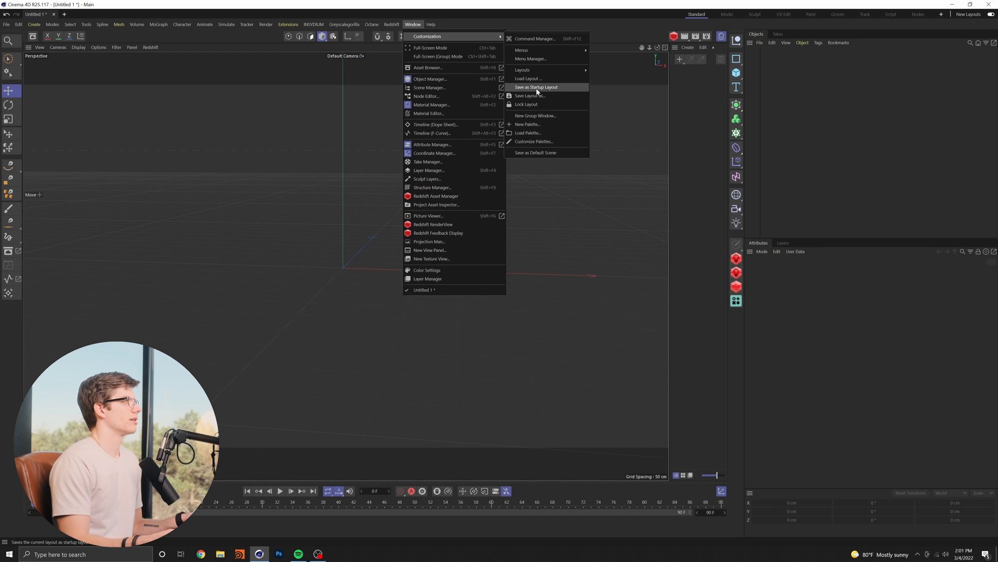
click(535, 87)
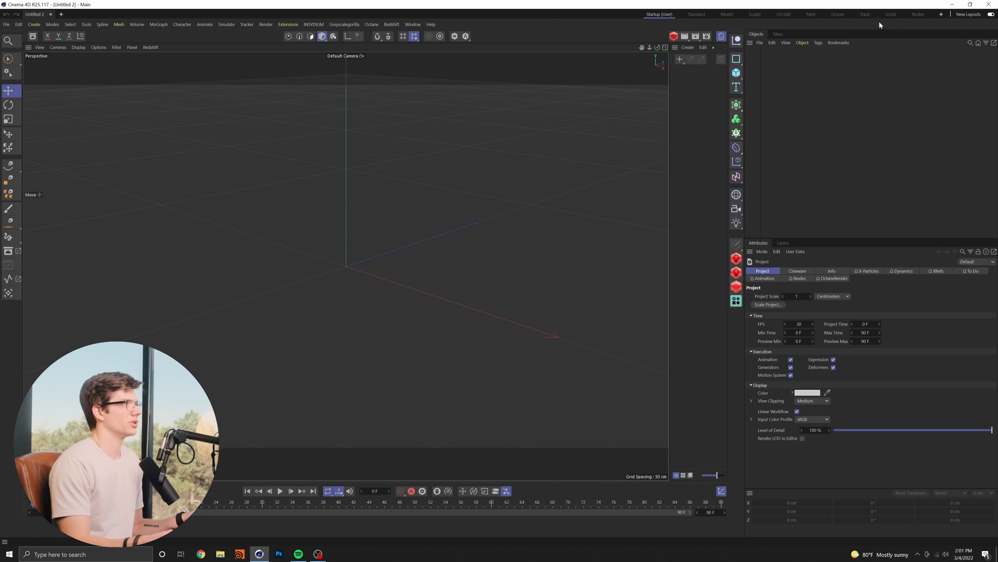
mouse_move(673, 212)
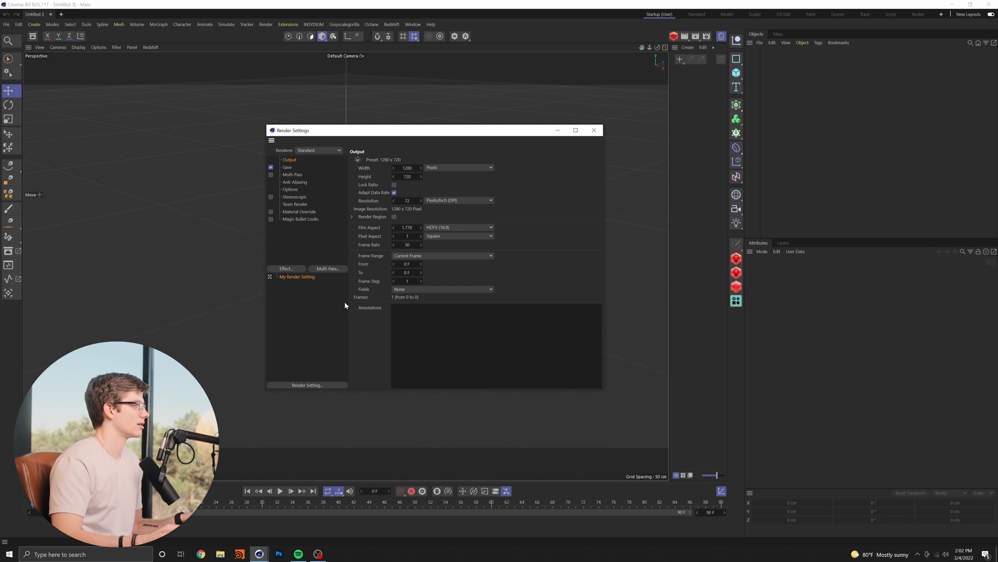
mouse_move(335, 236)
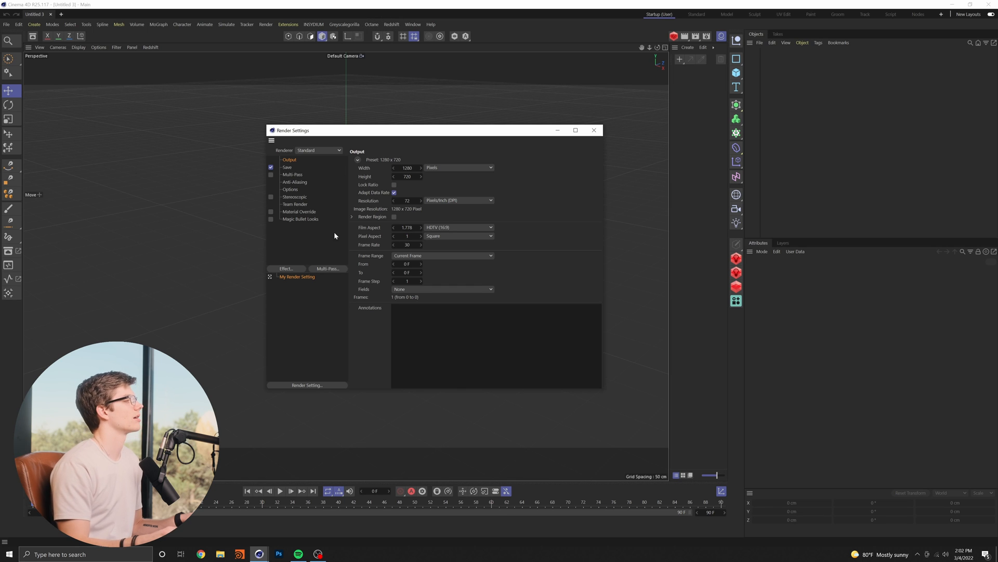
- Set the output frame to 1920×817 and change resolution from 72 to 300 DPI
click(407, 168)
text(1920)
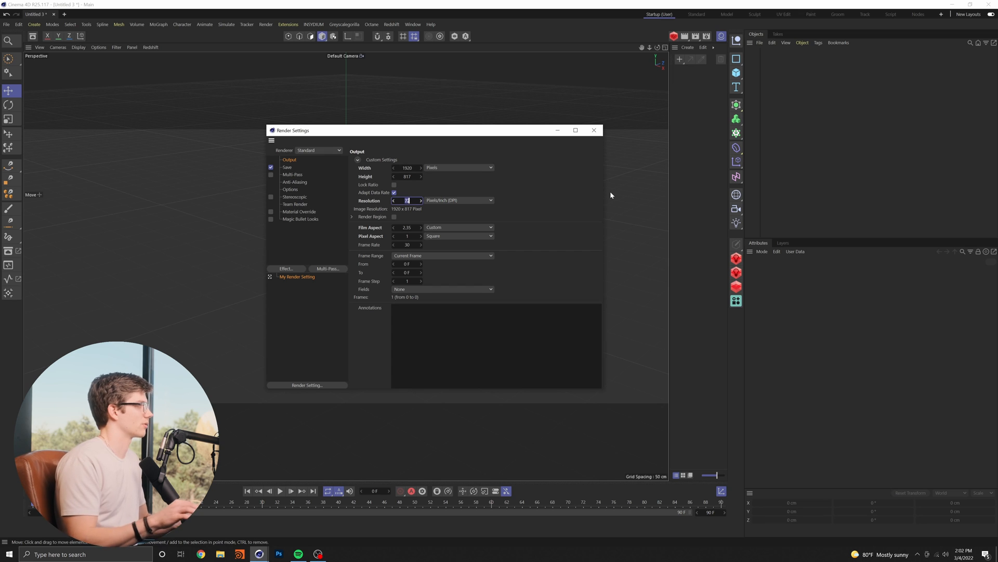
text(72)
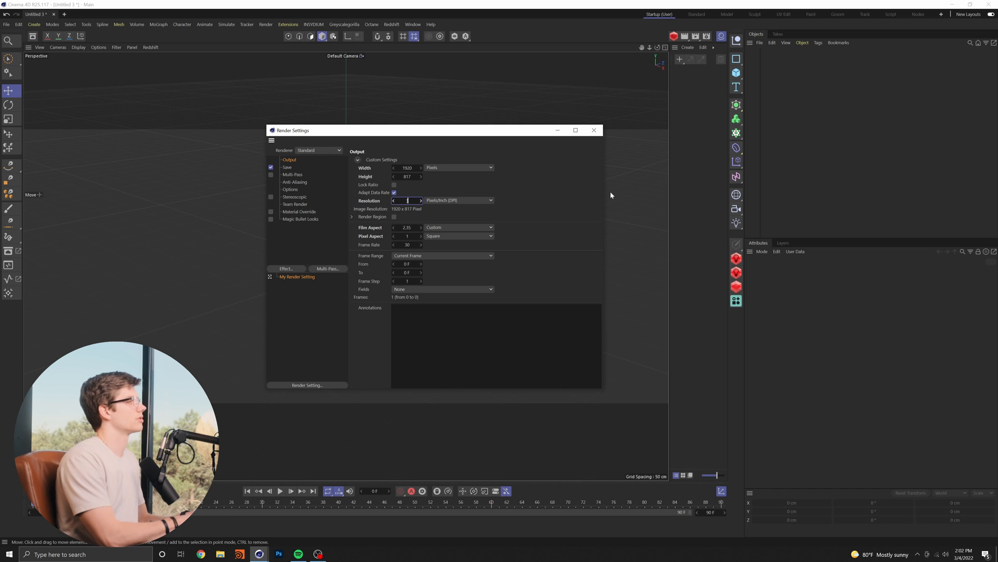
text(300)
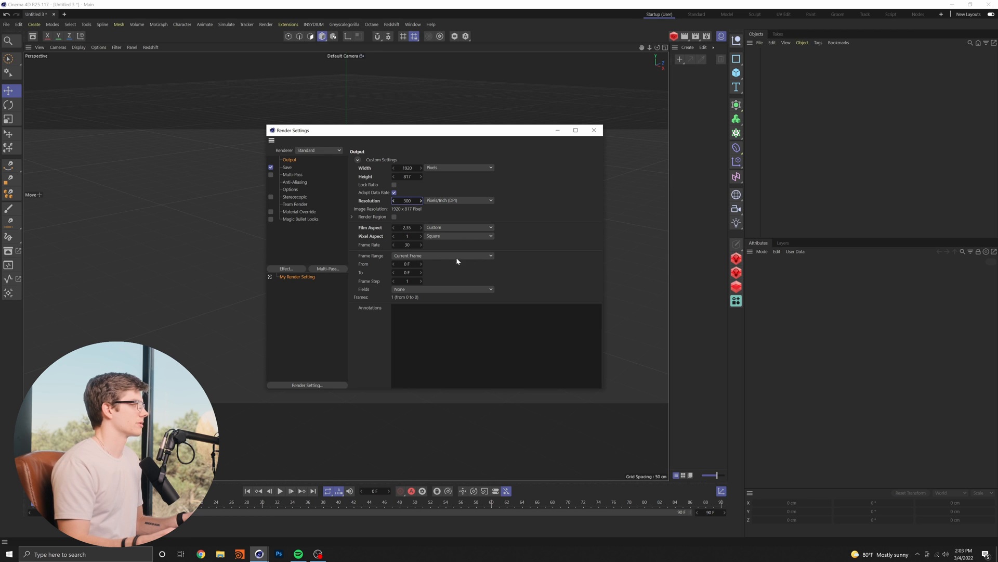
mouse_move(393, 259)
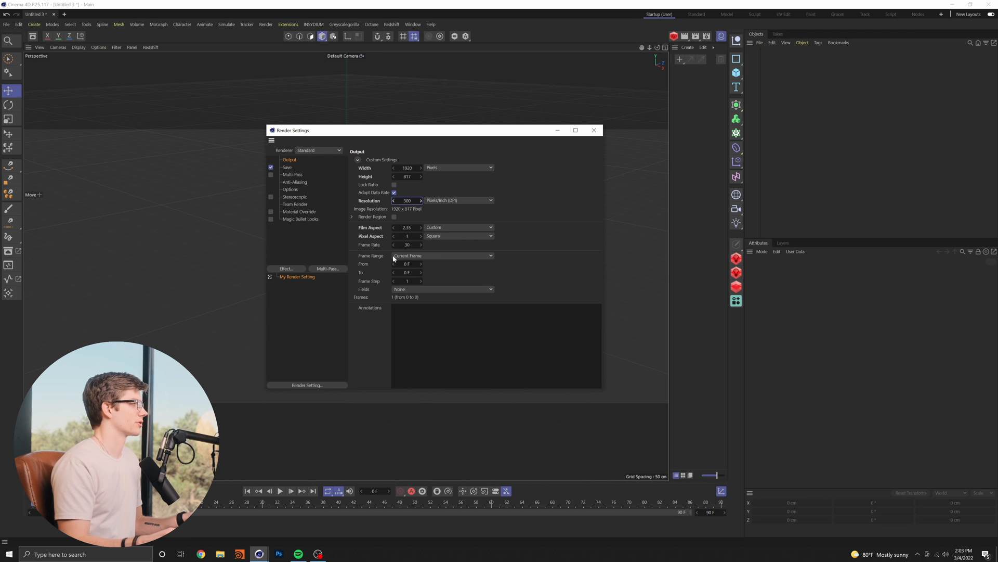
- Switch the renderer to Redshift in advanced mode with 400 progressive passes
click(317, 150)
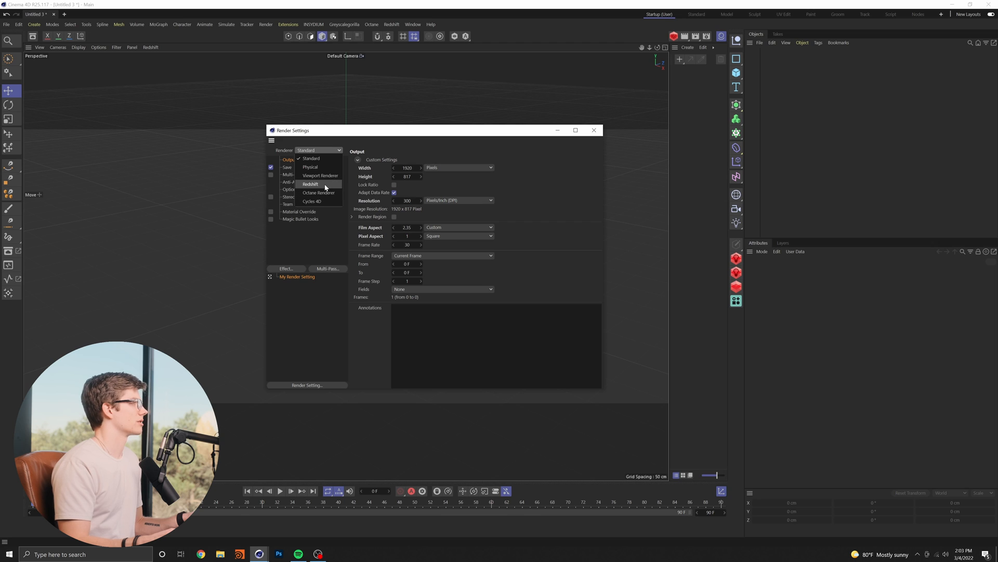
click(311, 184)
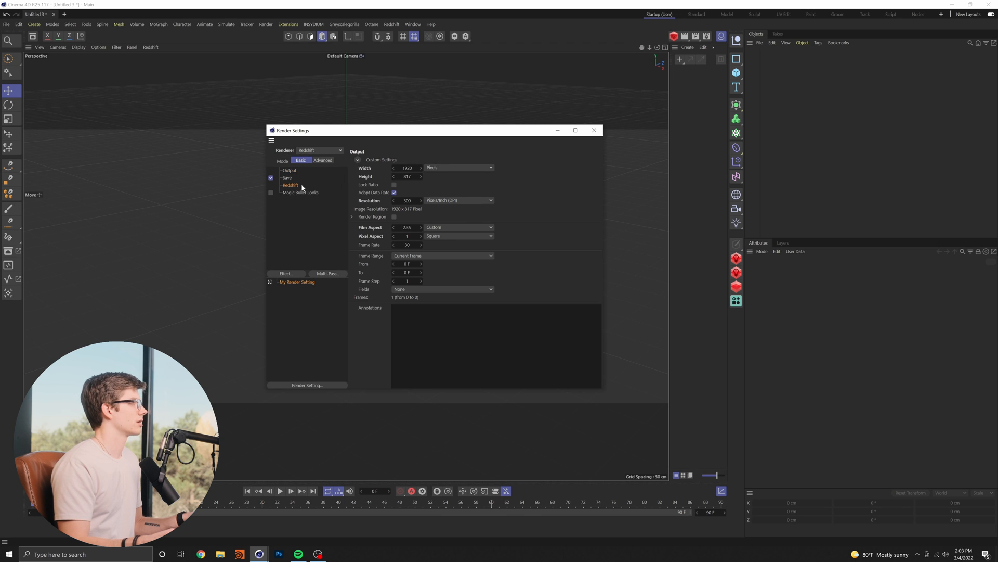
click(323, 160)
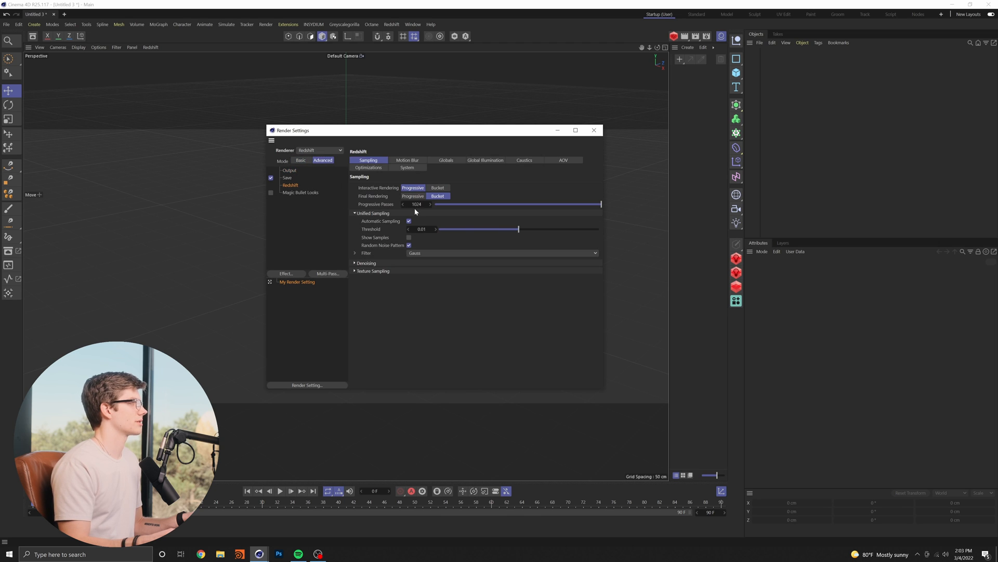
click(417, 204)
text(400)
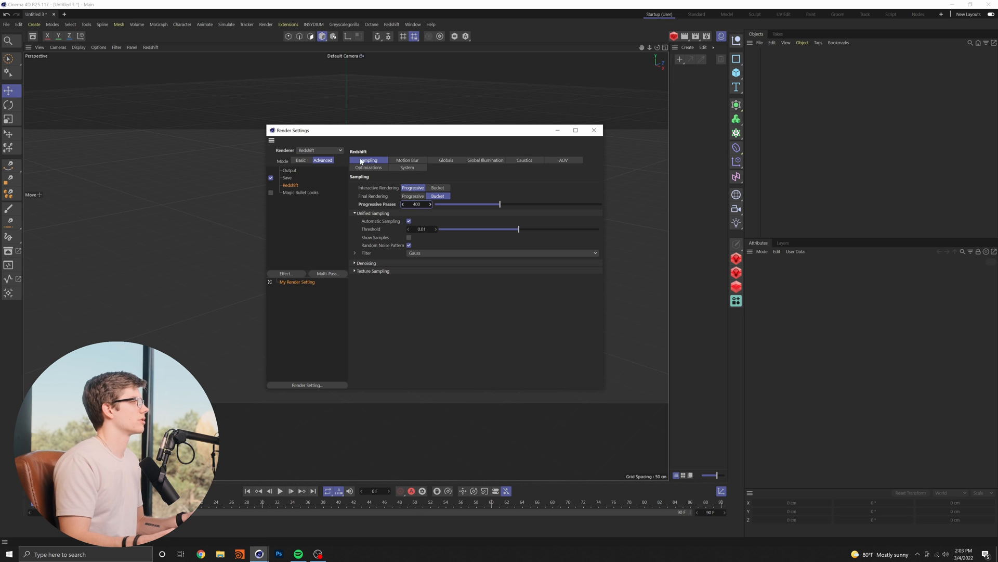
- Review the Redshift Global, GI, System, Optimization and Motion Blur tabs, ending on Sampling
click(446, 159)
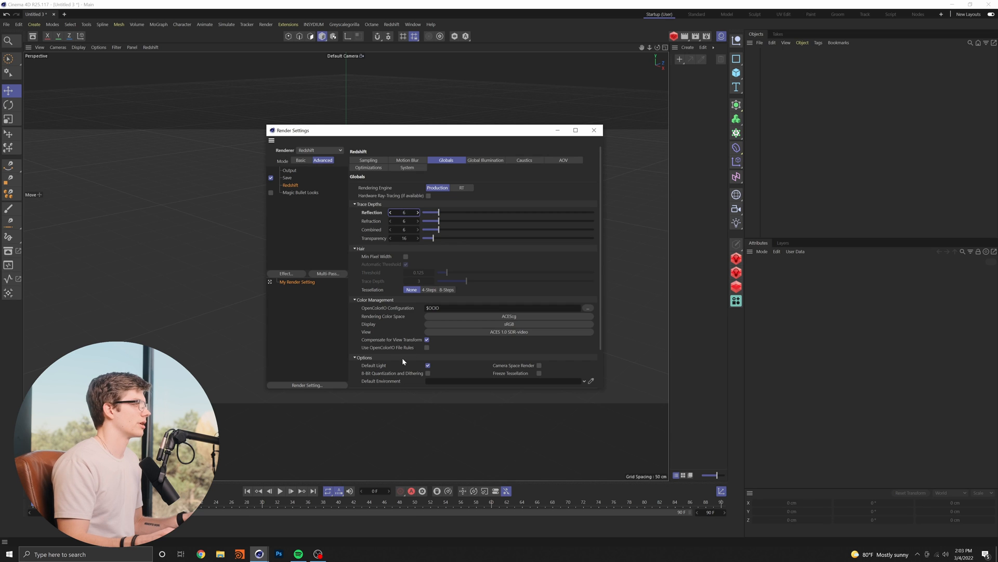
click(485, 160)
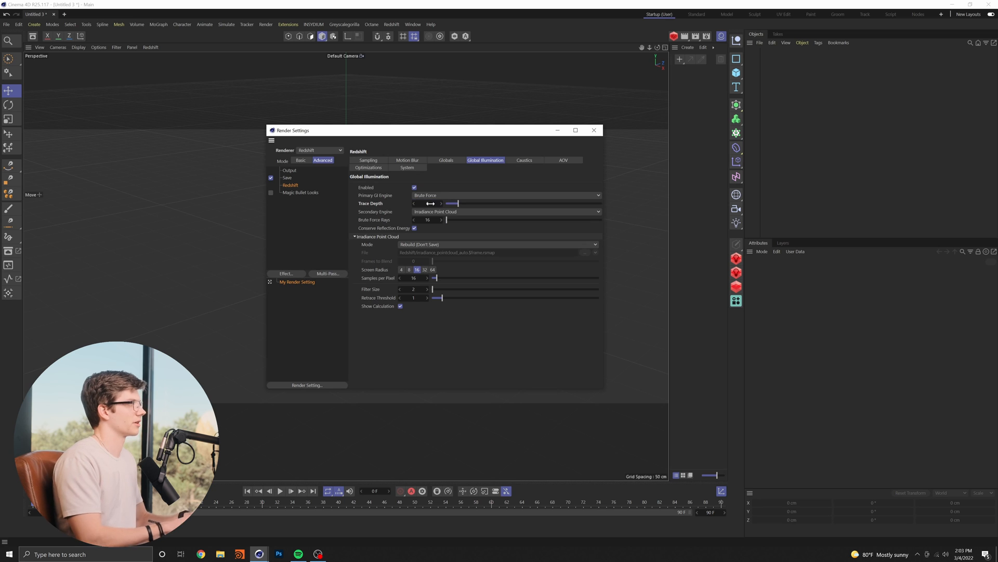
click(407, 167)
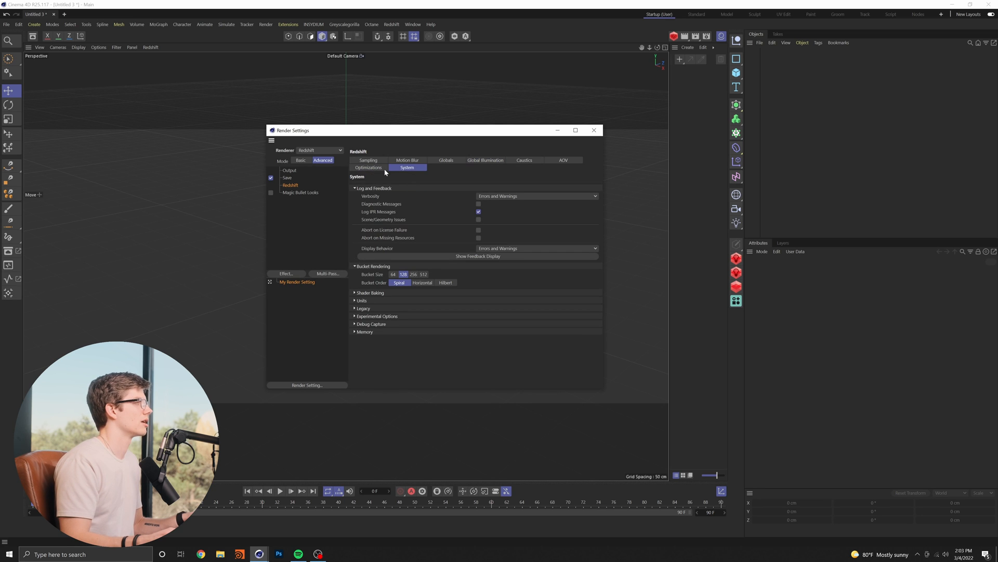
click(368, 168)
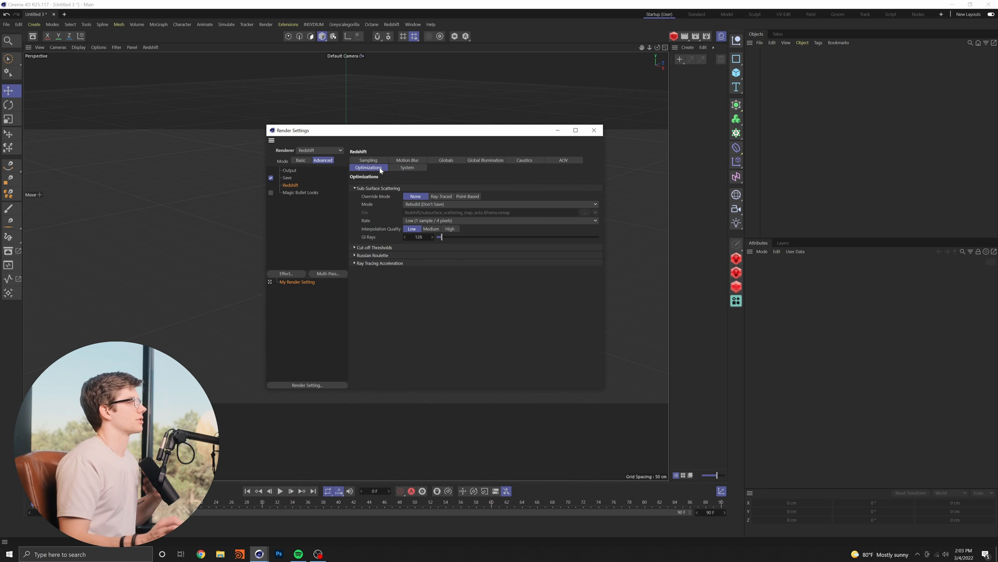
click(406, 160)
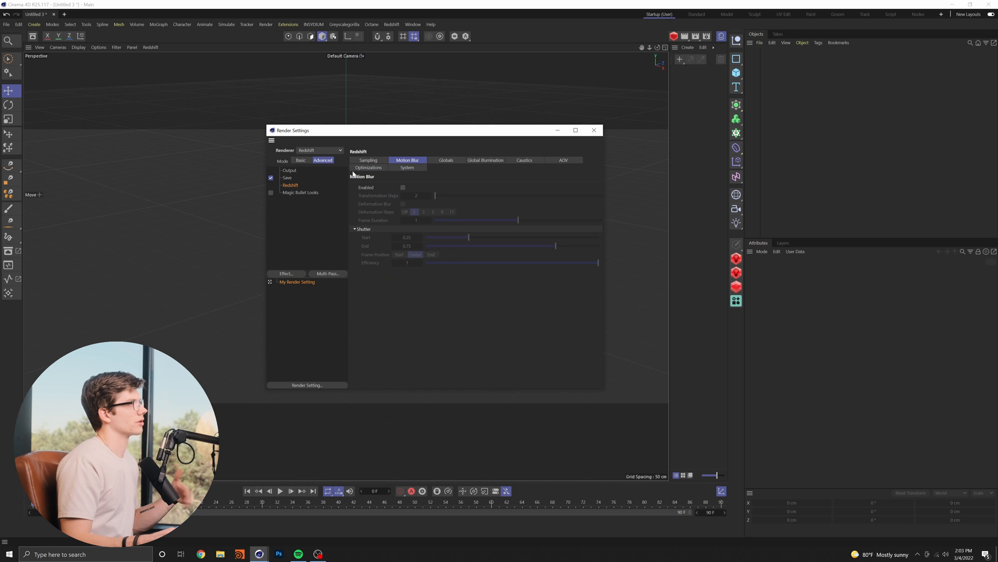
click(368, 160)
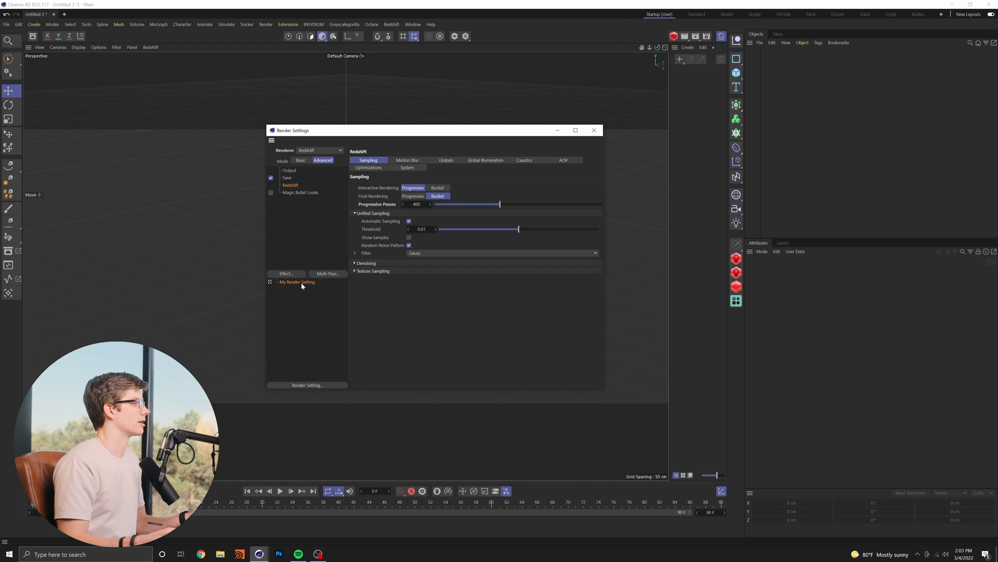
- Save the current render setting as a preset named 'REDSHIFT 1080 STILL'
right_click(295, 281)
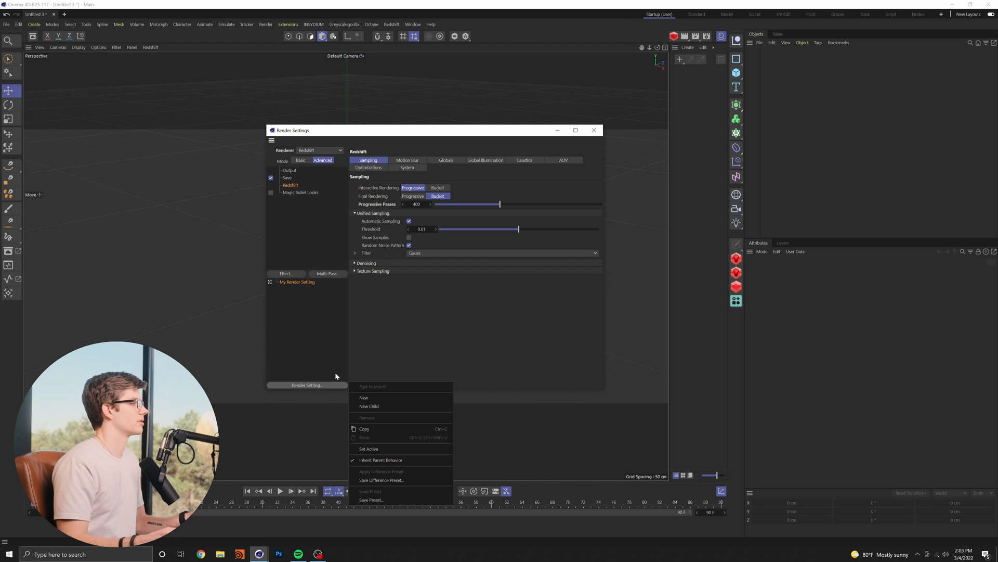
mouse_move(381, 479)
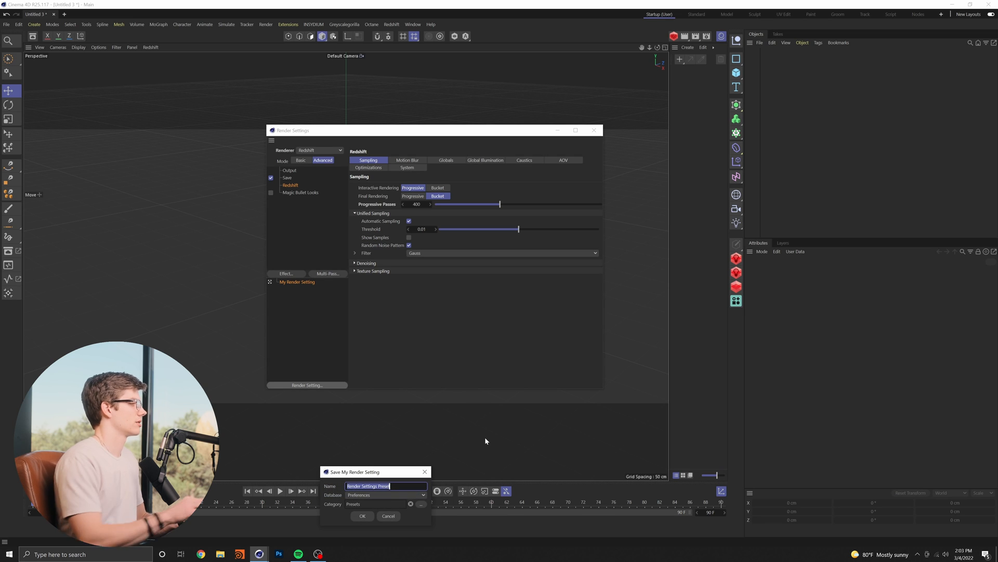
text(R)
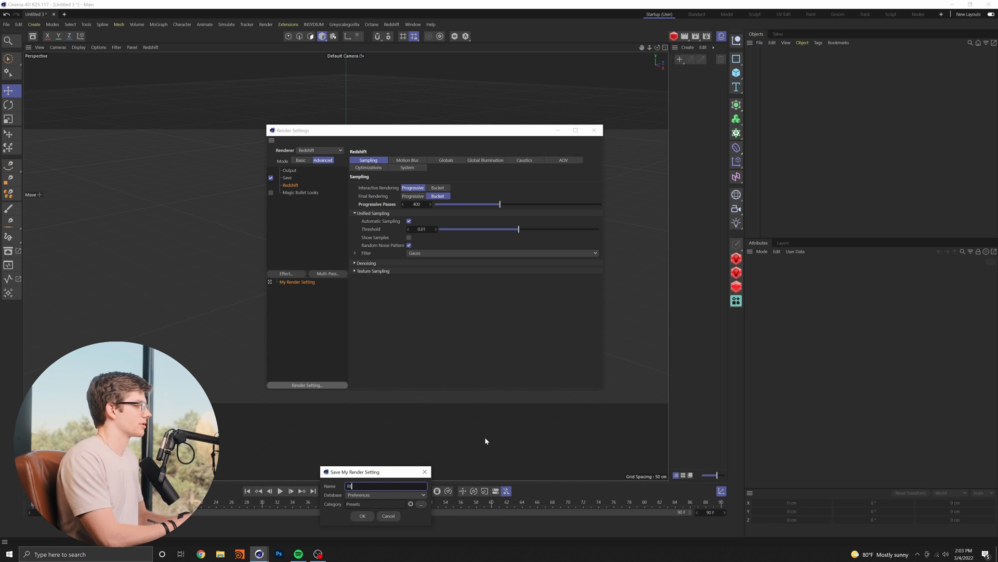
text(REDSHIFT 1080)
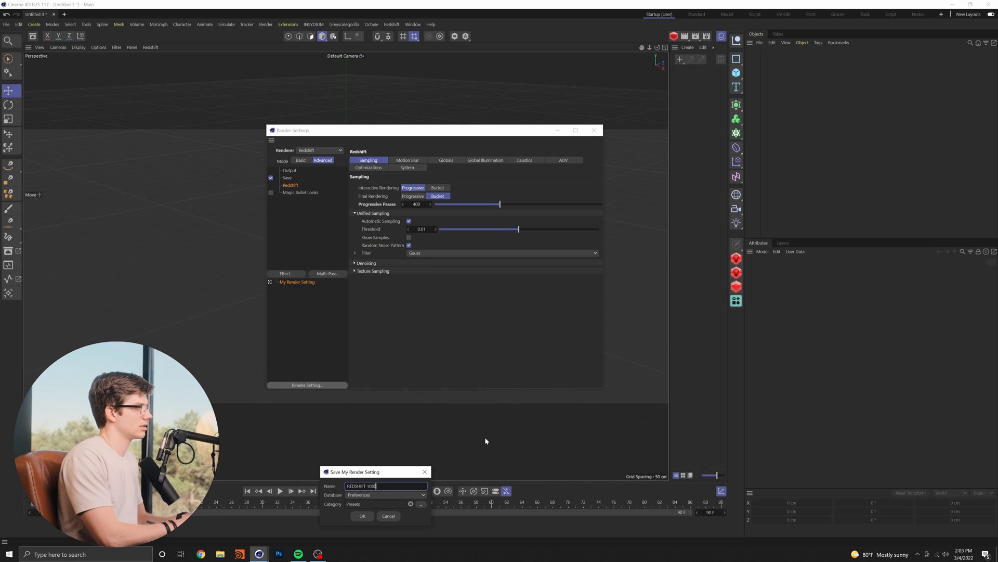
text(STILL)
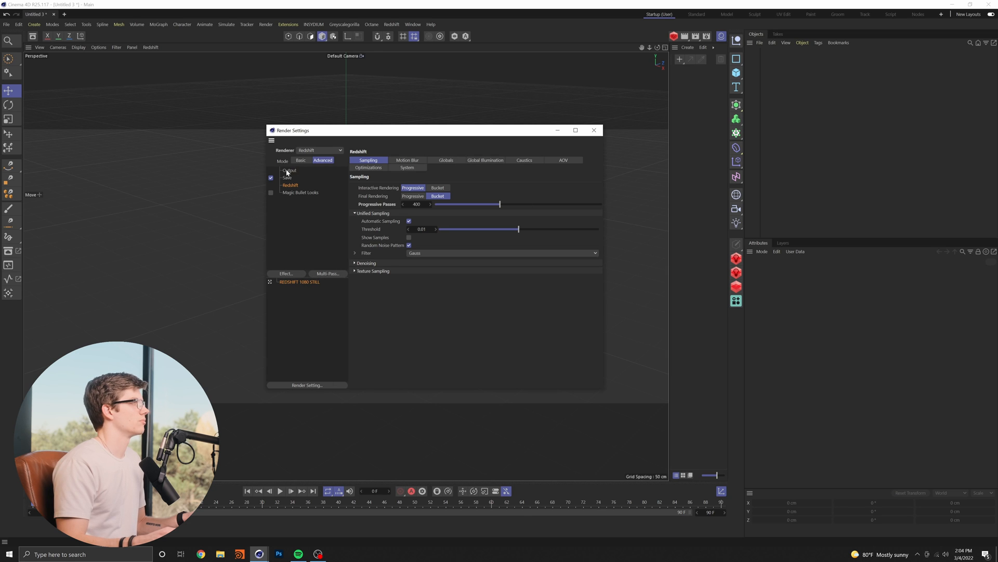
- Set the duplicated setting's Output to 24 fps rendering All Frames (401 frames)
click(290, 170)
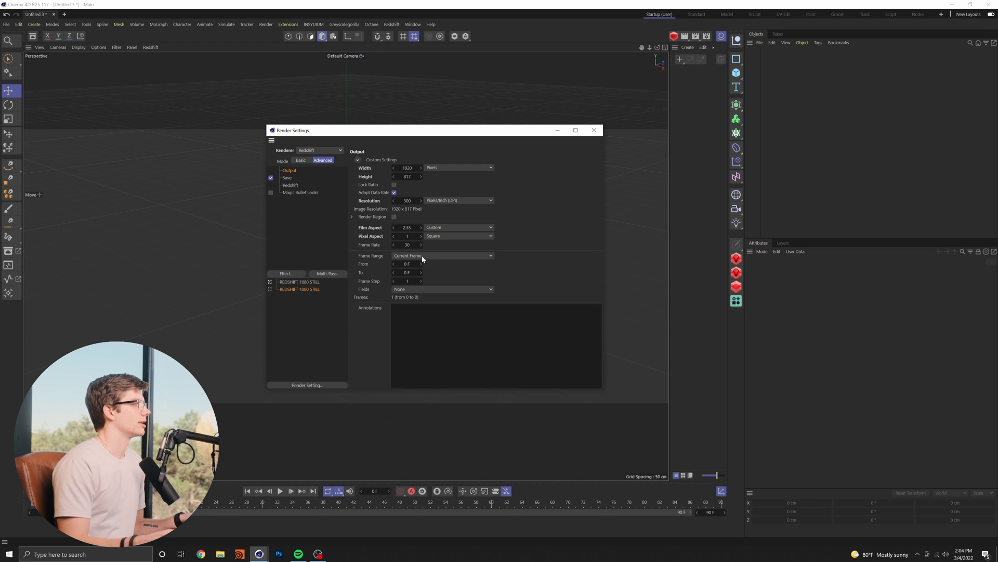
click(442, 255)
text(24)
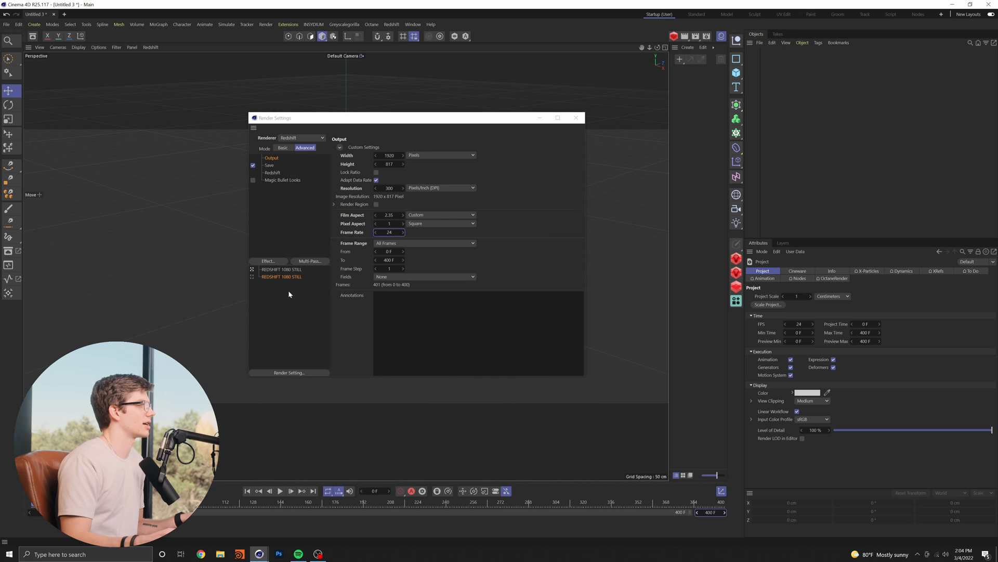
- Enable Redshift Motion Blur for the second 1080 render setting
click(272, 173)
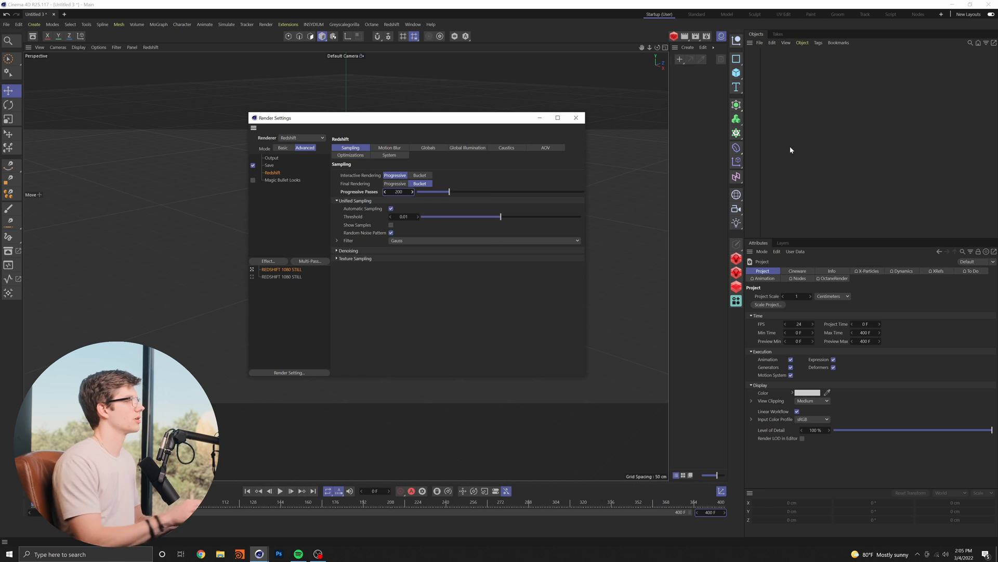
click(389, 147)
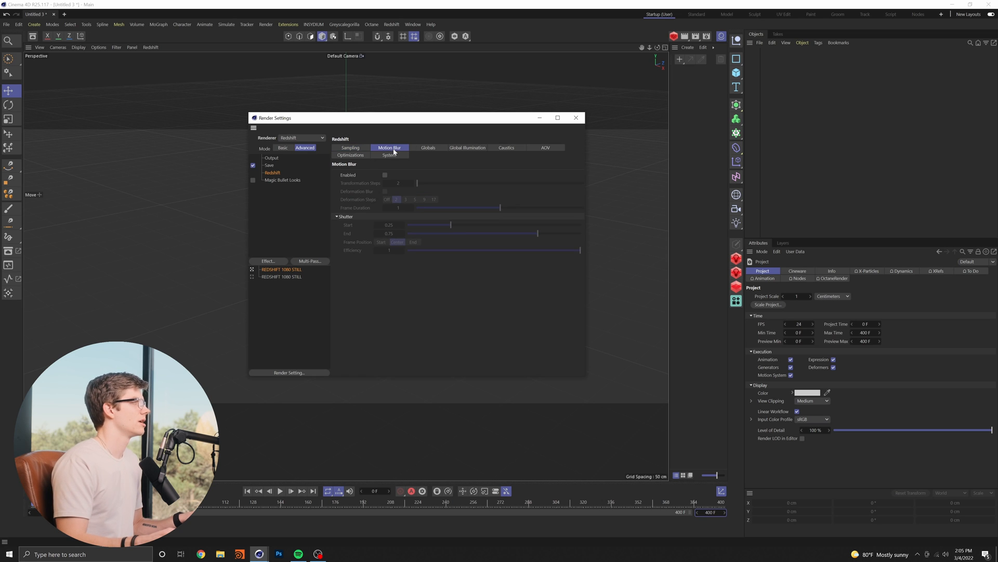
click(385, 175)
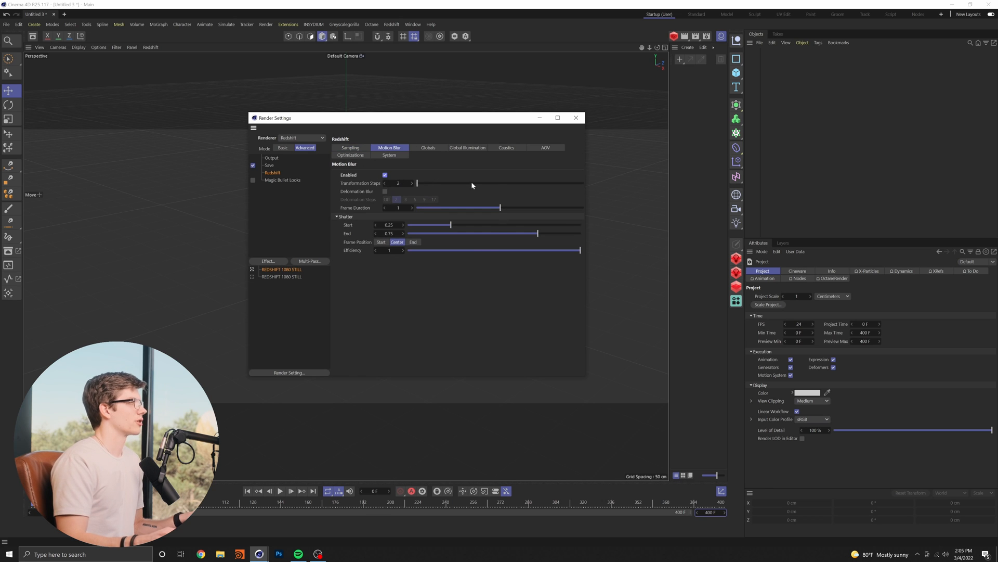
mouse_move(296, 171)
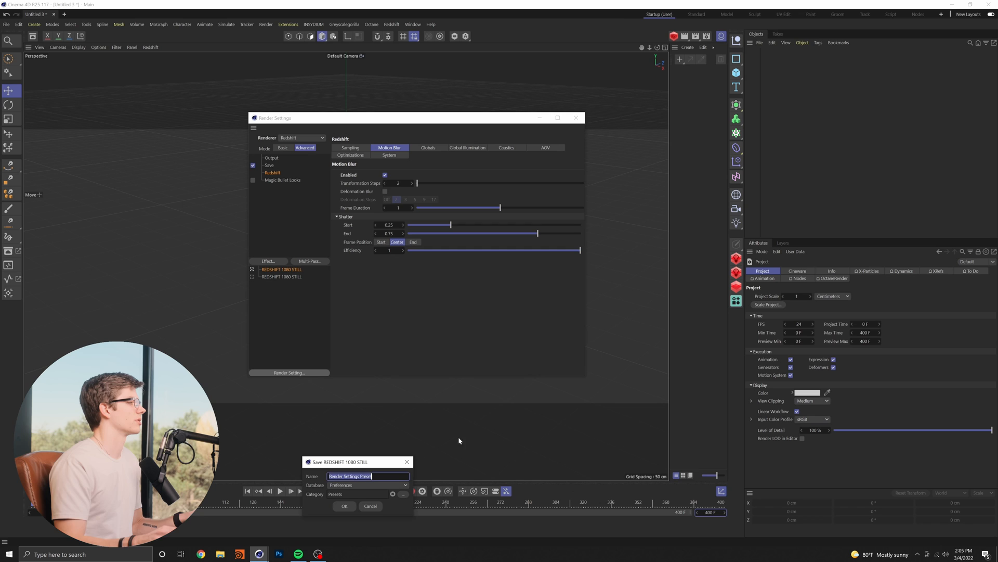
- Name the copy 'REDSHIFT 1080 ANIMATION', then show REDSHIFT 1080 STILL's Output page
text(REDH)
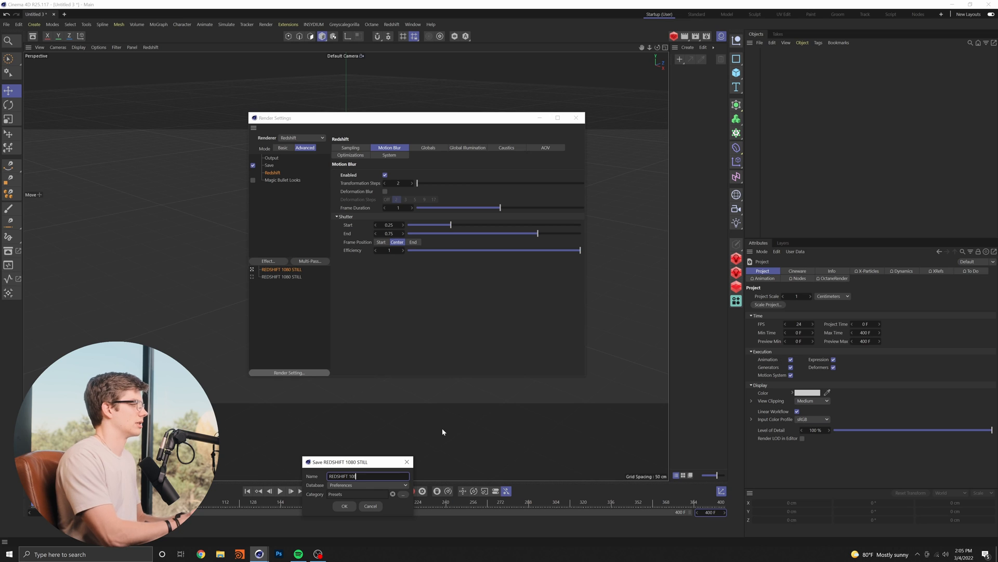
text(80)
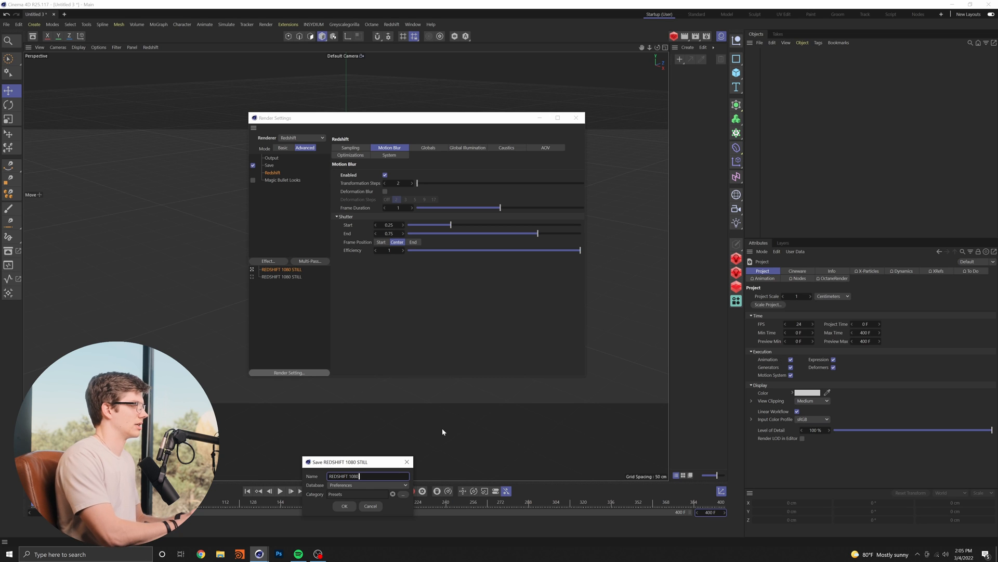
text(ANIMATION)
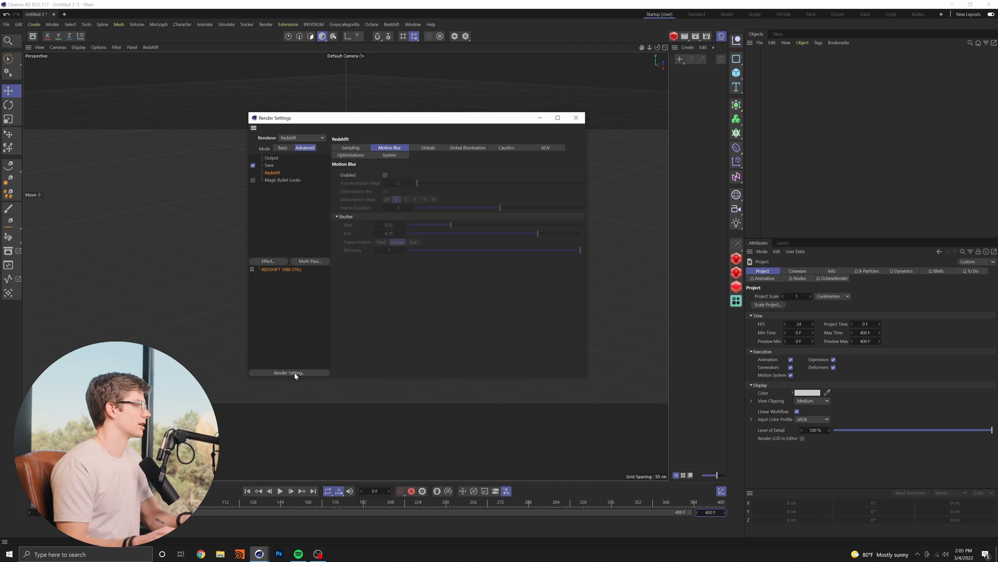
click(384, 174)
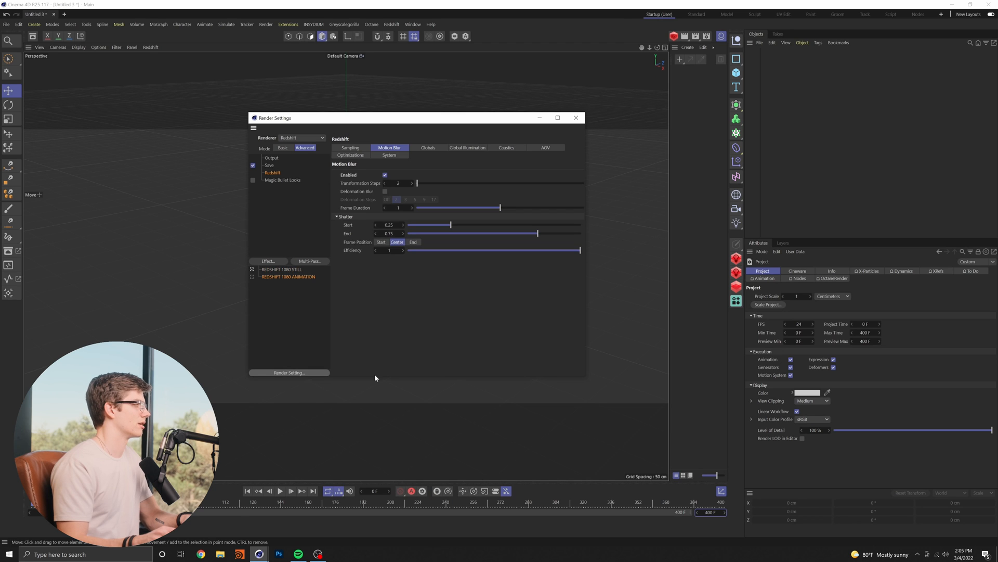
click(385, 174)
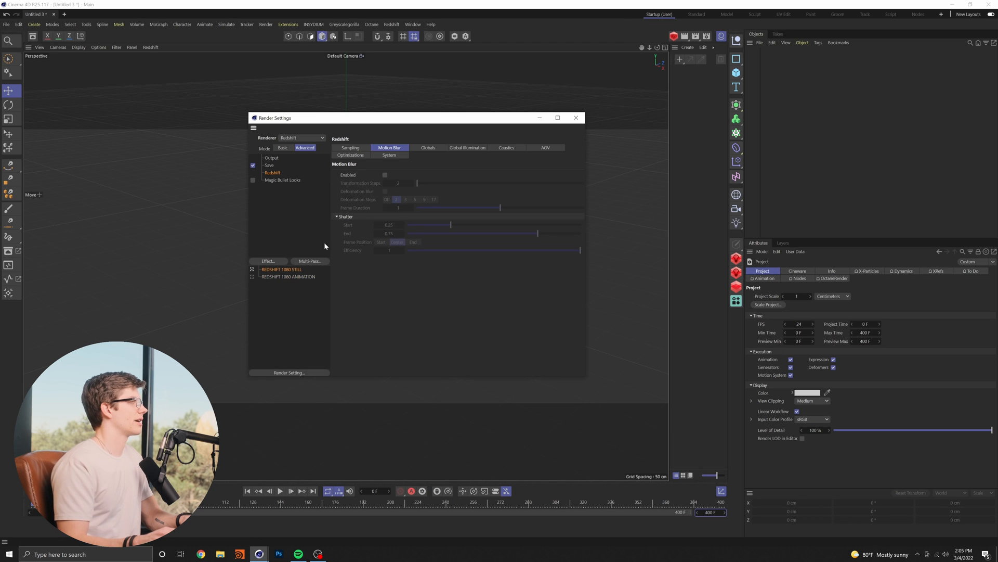
click(272, 157)
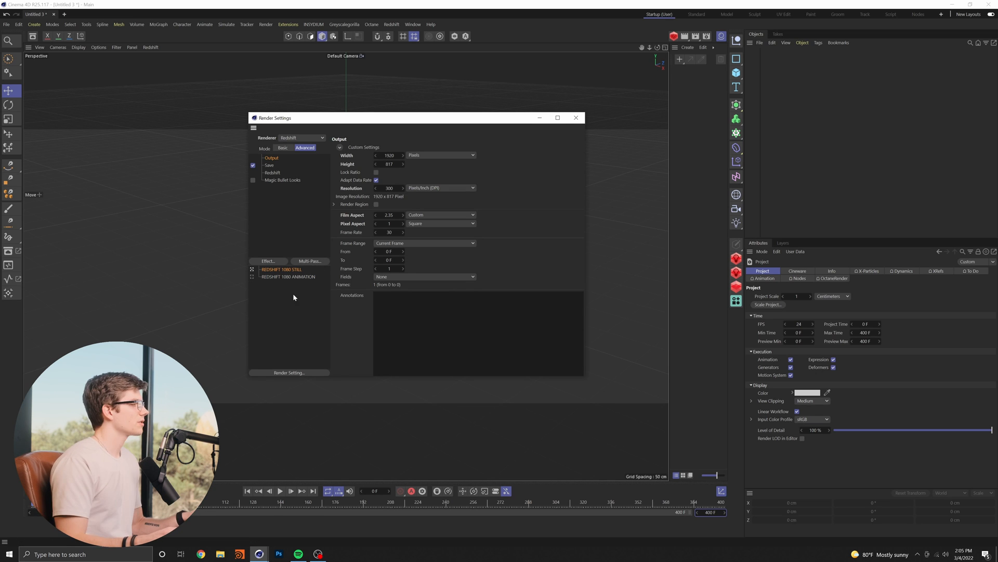
- Add a new render setting using the Viewport Renderer at 1920×817 and 300 DPI
right_click(293, 296)
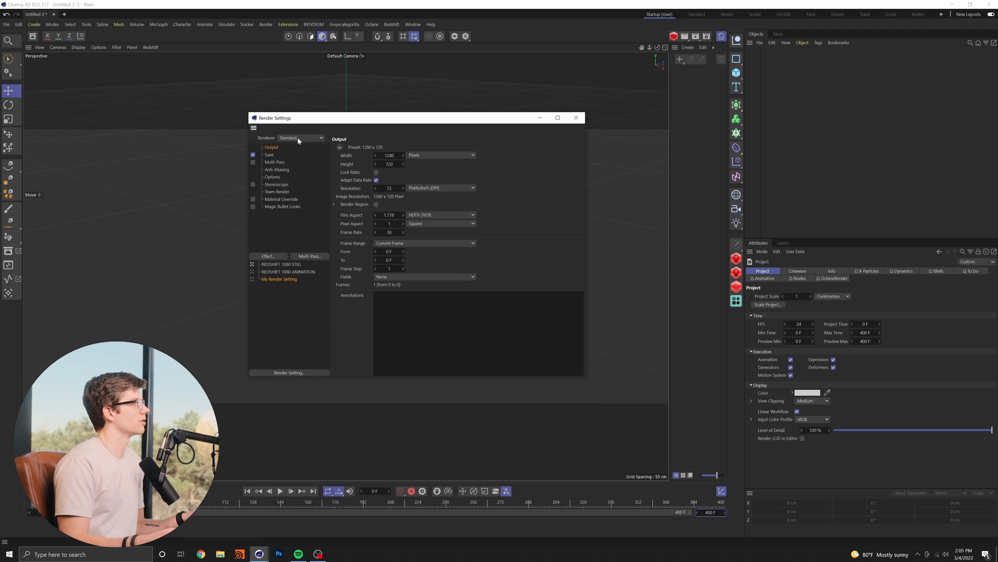
click(300, 137)
text(1920)
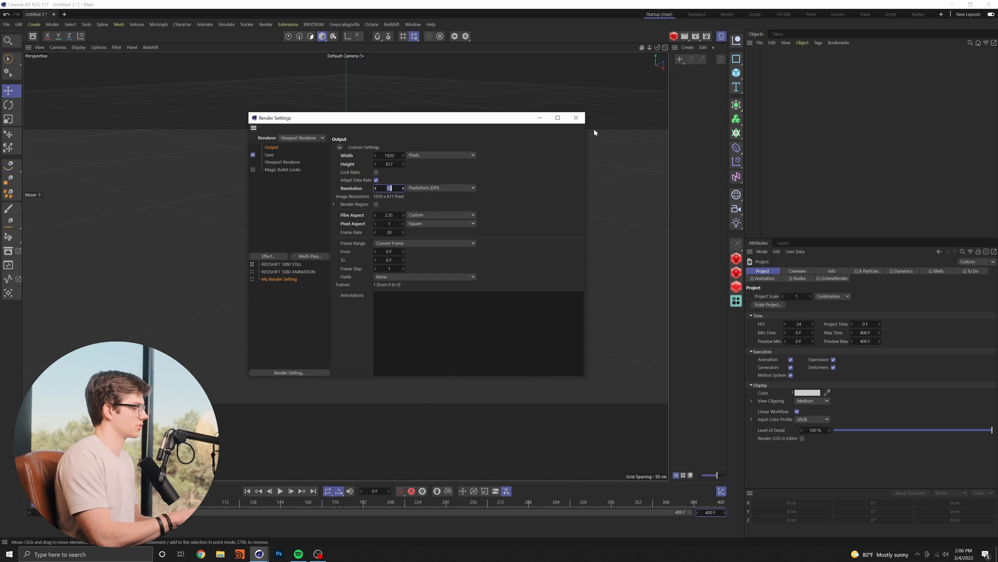
text(300)
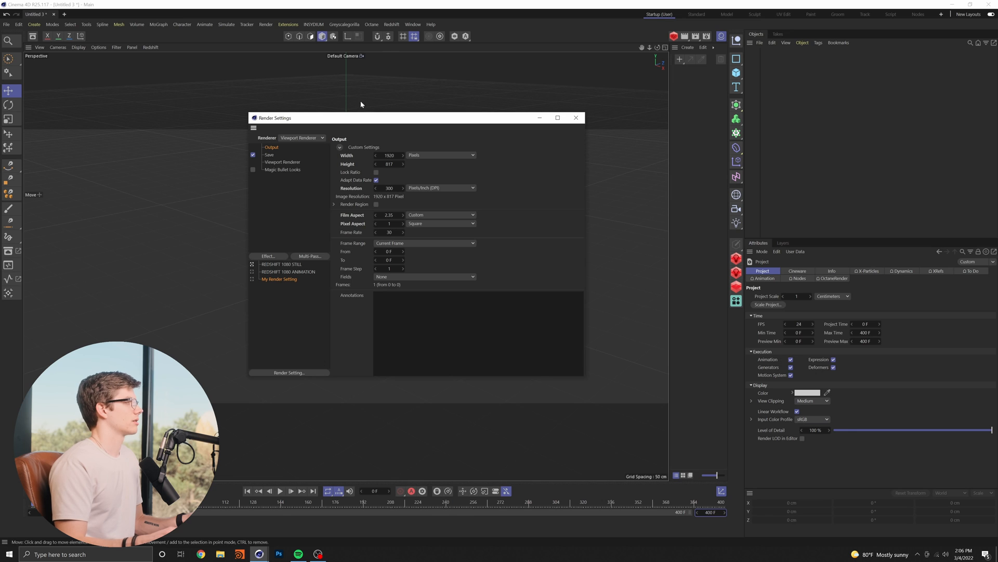
click(282, 161)
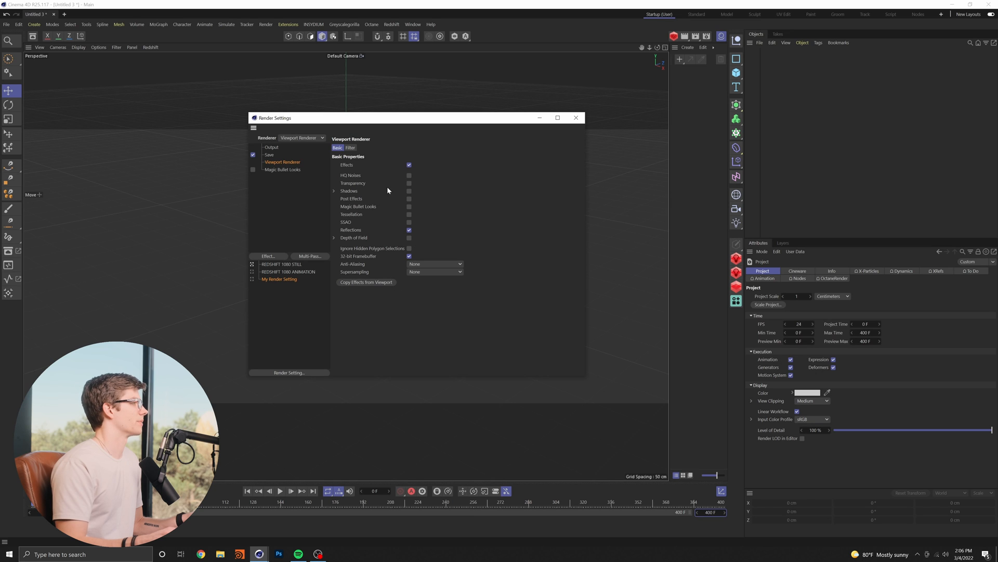
mouse_move(383, 272)
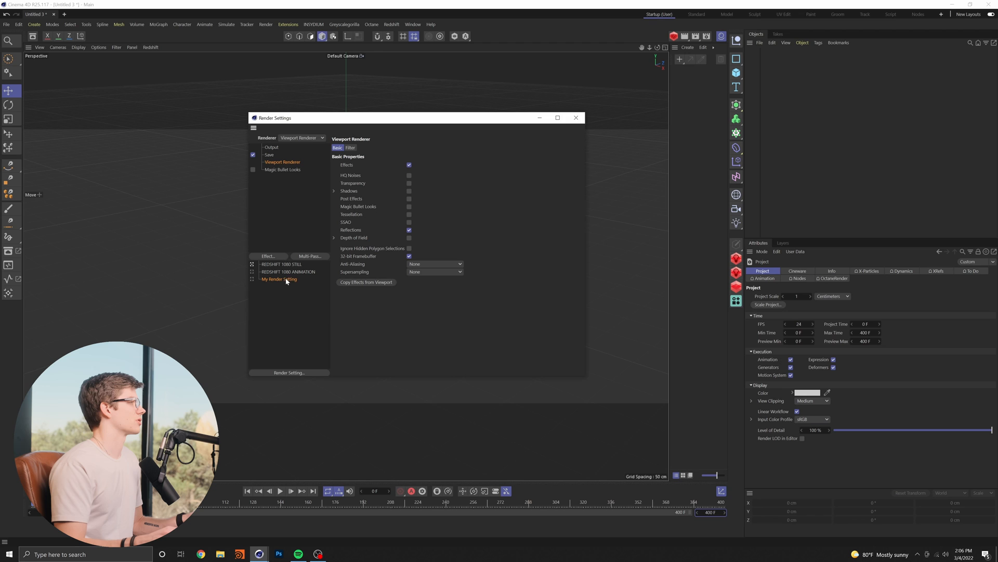
double_click(281, 279)
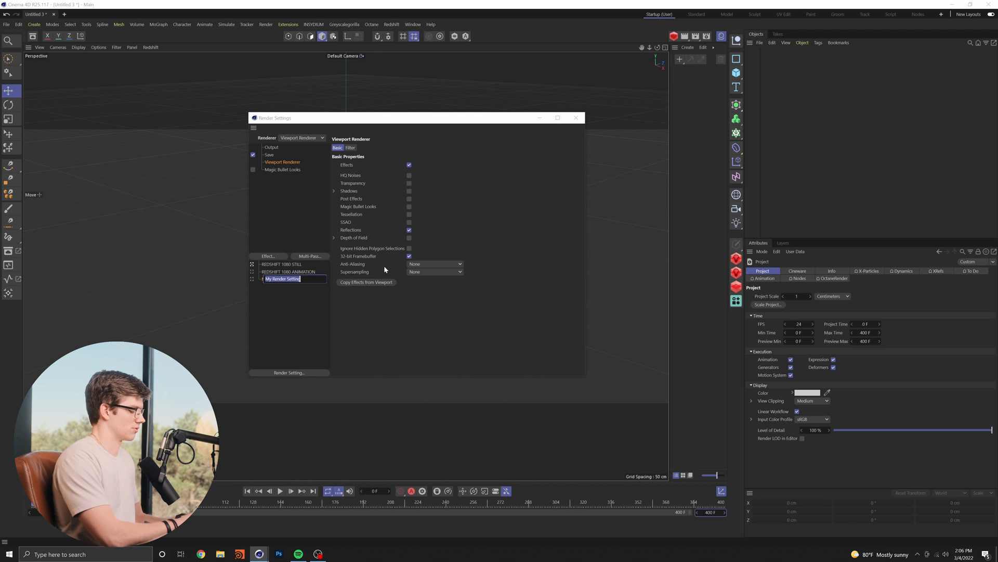
- Name the viewport render setting 'Preview Render'
text(Preview Render)
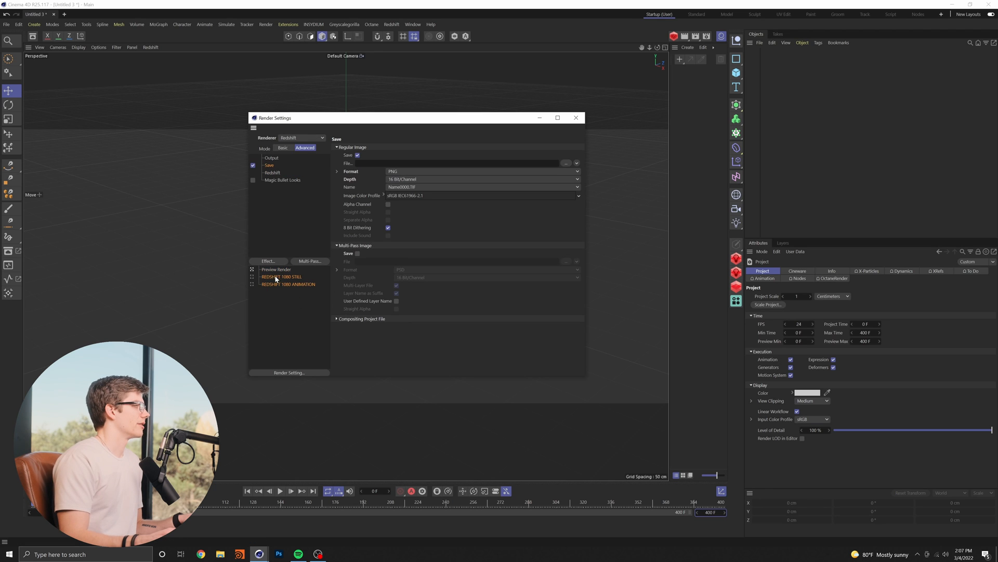
mouse_move(278, 287)
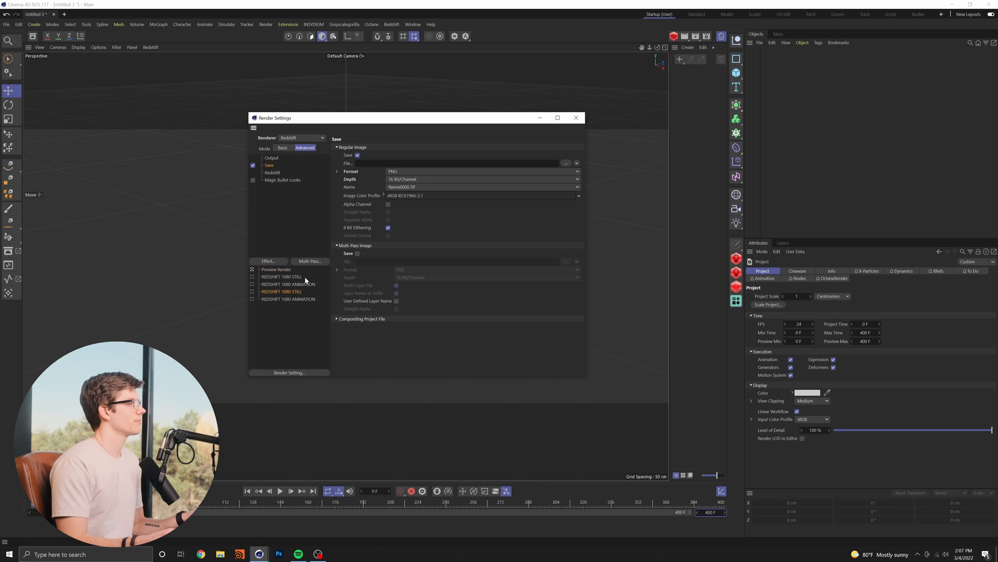
- Set the copied Redshift setting's output size to 3840 × 1634 pixels
click(271, 158)
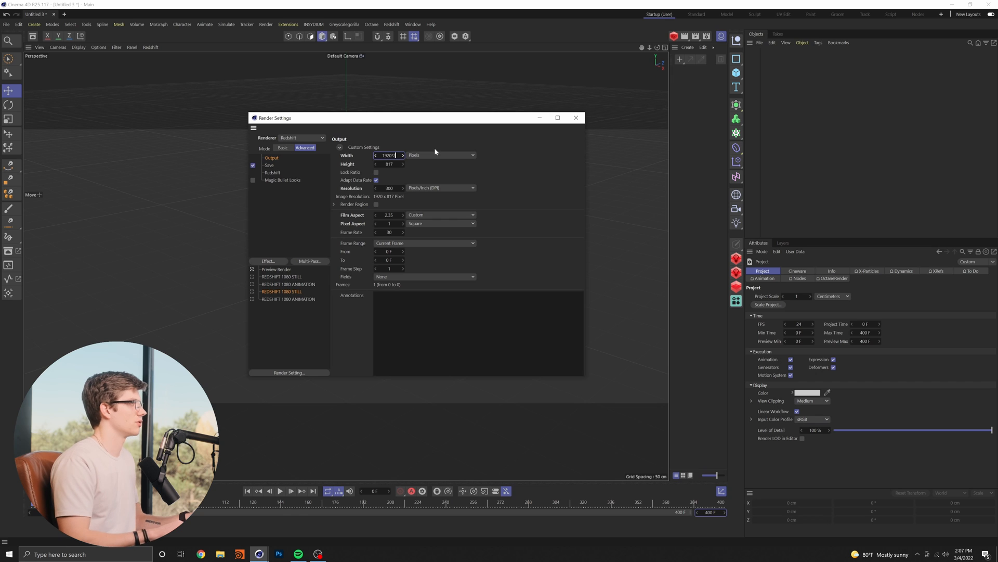
text(3840)
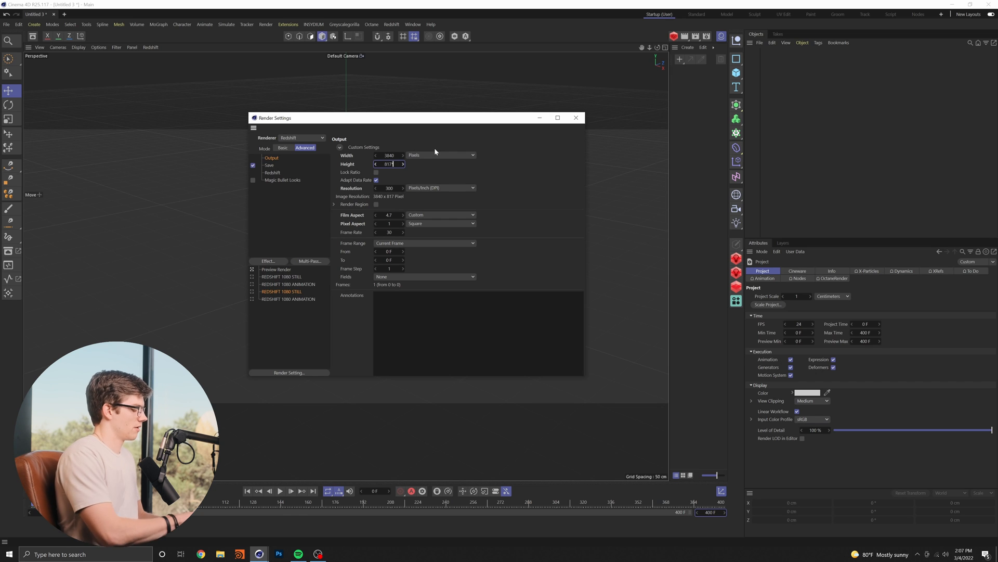
text(1634)
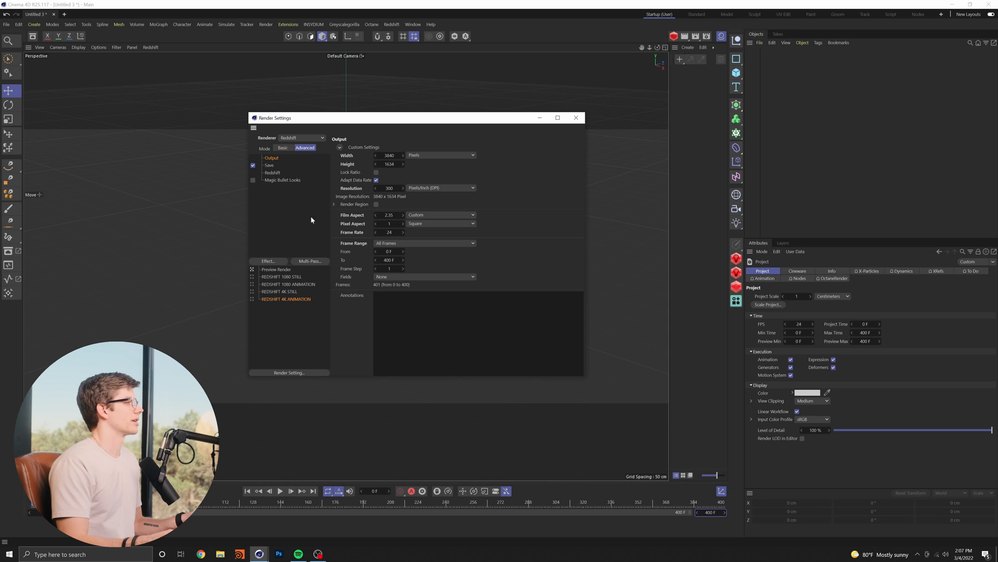
mouse_move(835, 476)
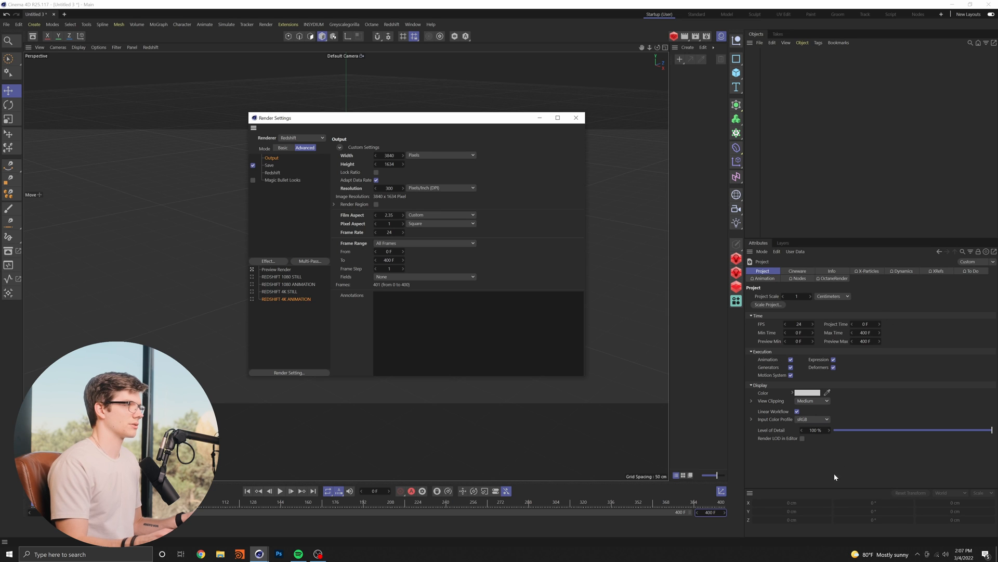
mouse_move(295, 478)
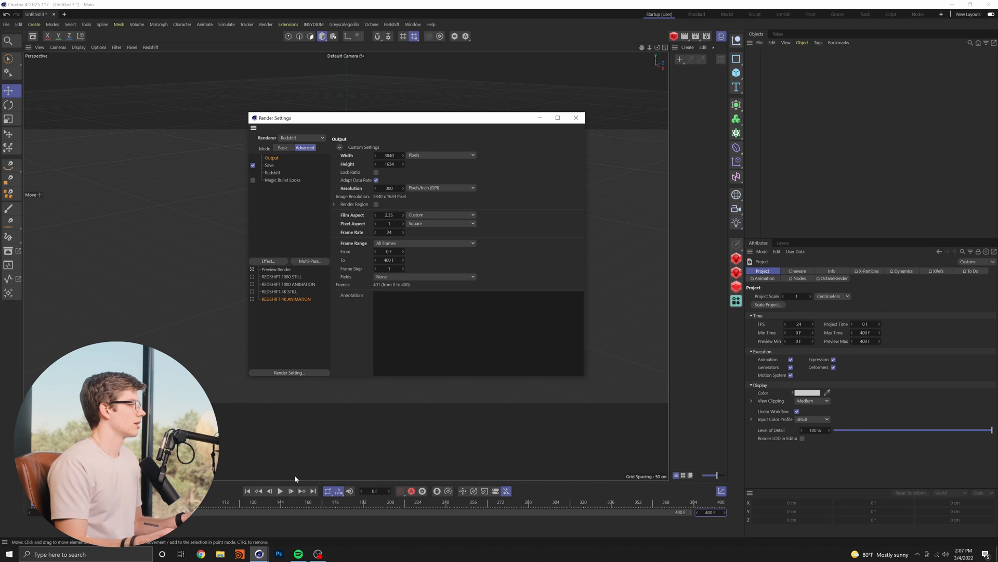
mouse_move(253, 511)
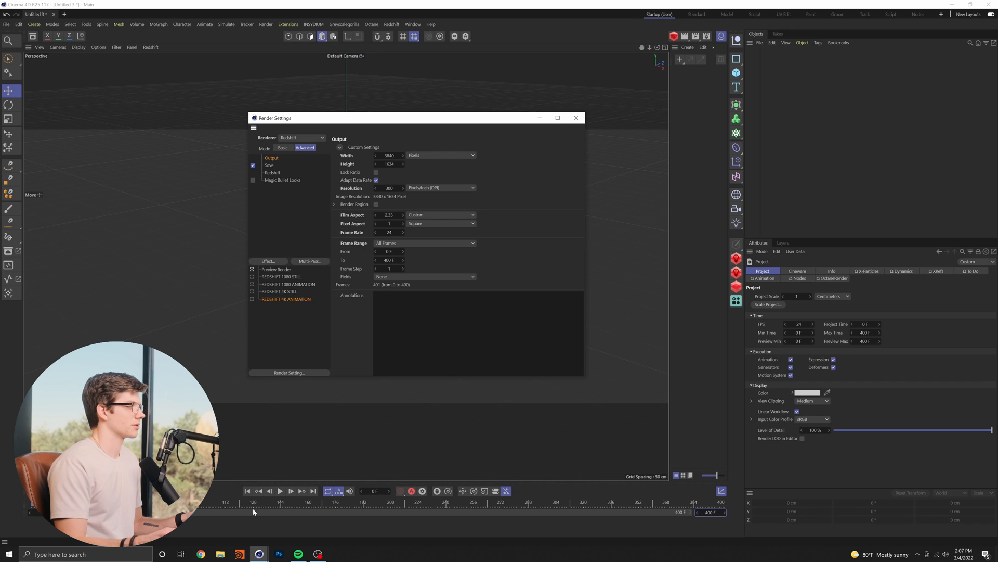
mouse_move(474, 480)
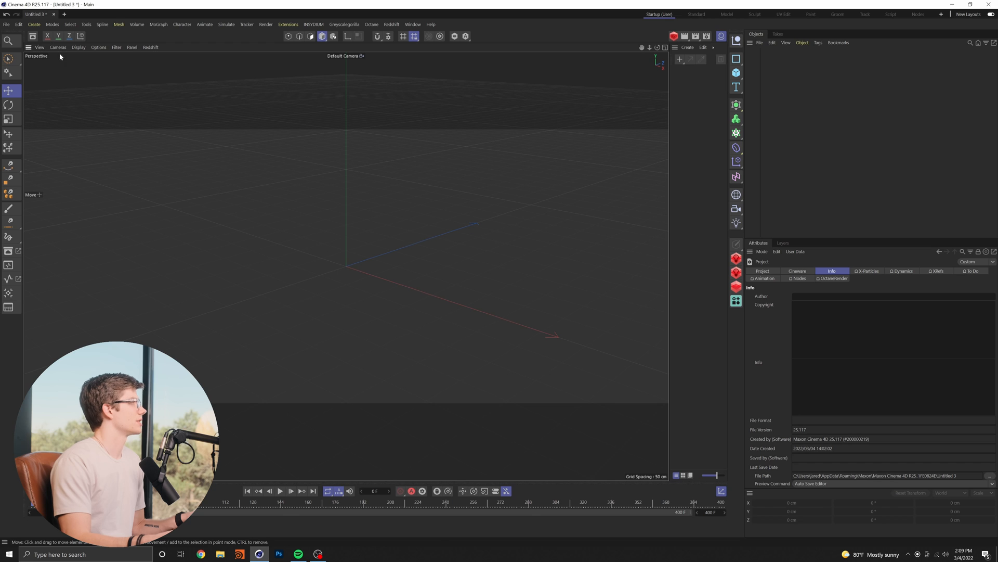
- Open the viewport configuration settings on the Safe Frames tab
click(39, 47)
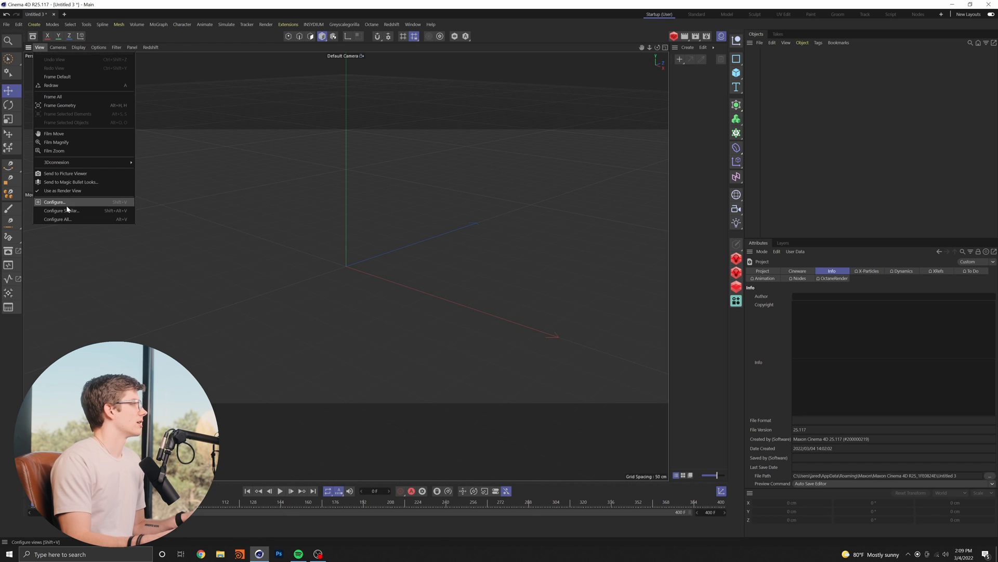
click(54, 202)
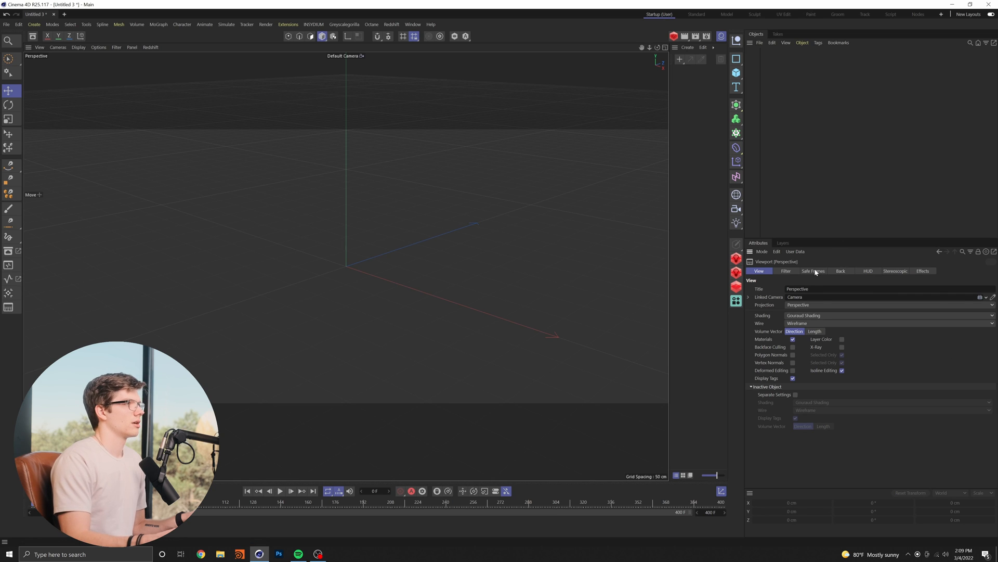
click(814, 270)
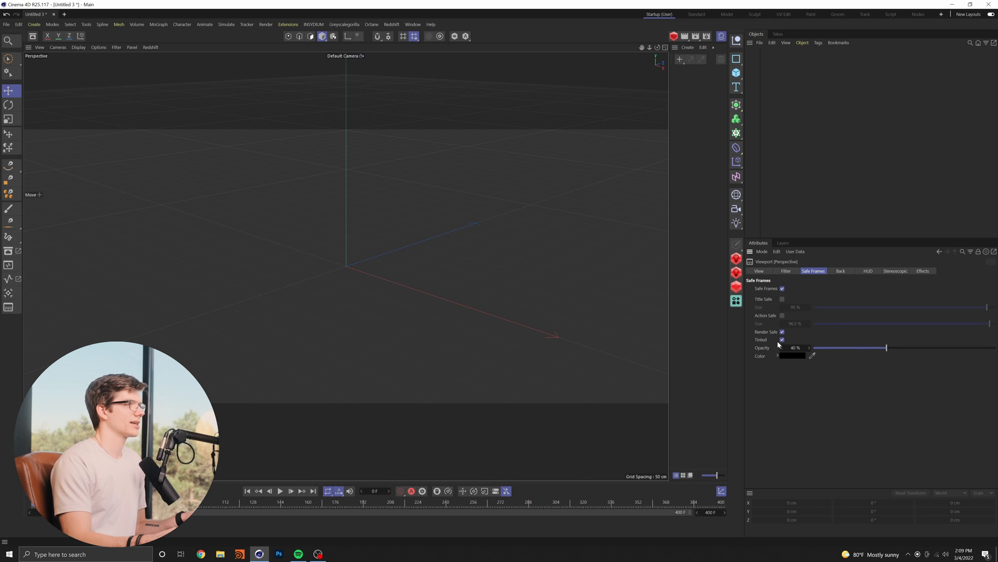
- Adjust the tinted safe-frame opacity slider until it reads 80%
drag(885, 348, 891, 348)
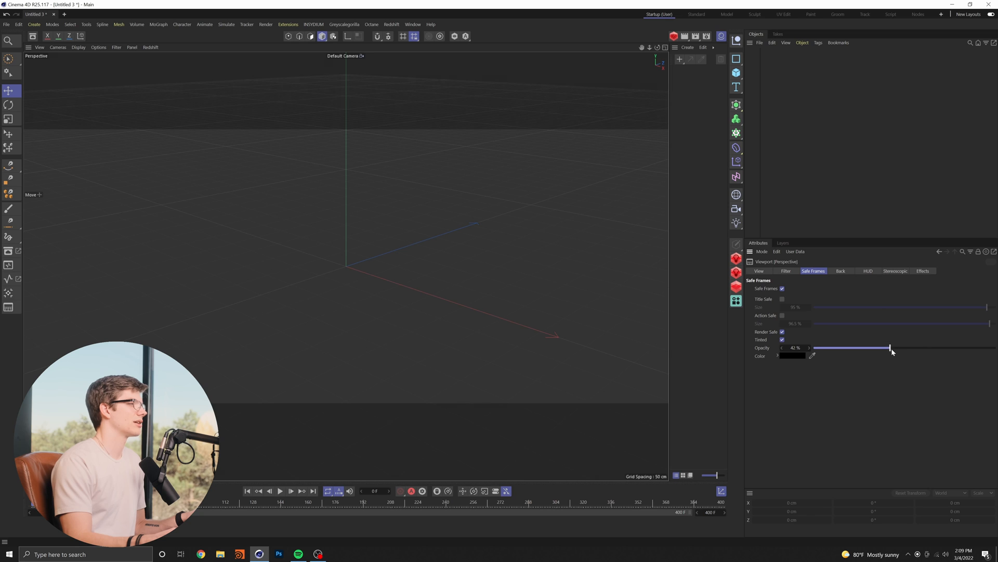
drag(890, 349, 933, 348)
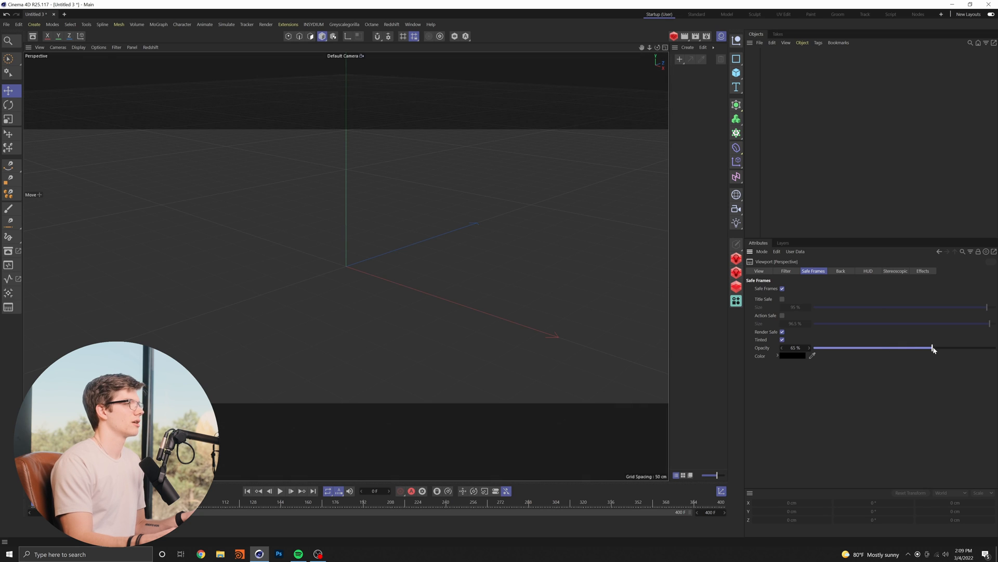
drag(934, 347, 953, 347)
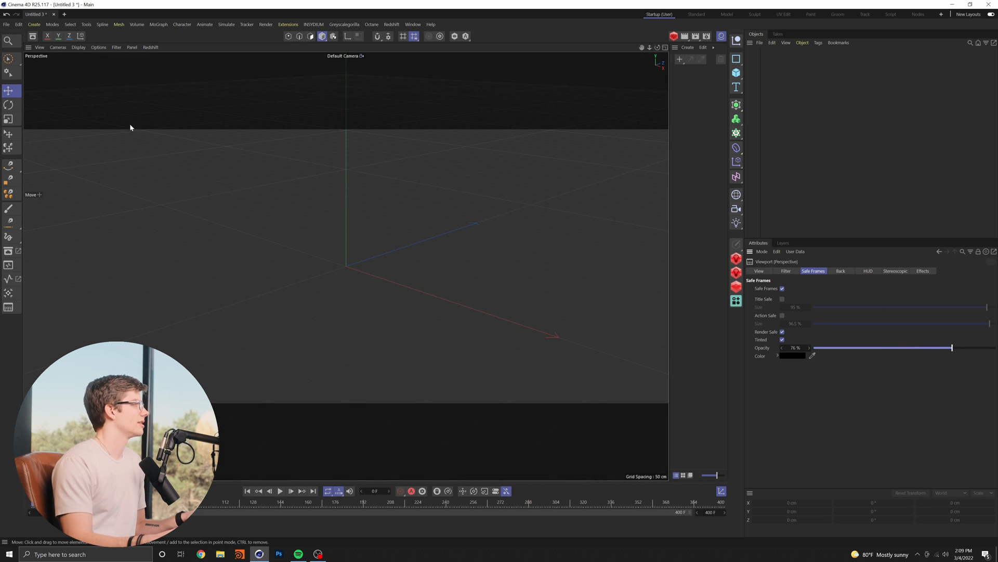
mouse_move(403, 147)
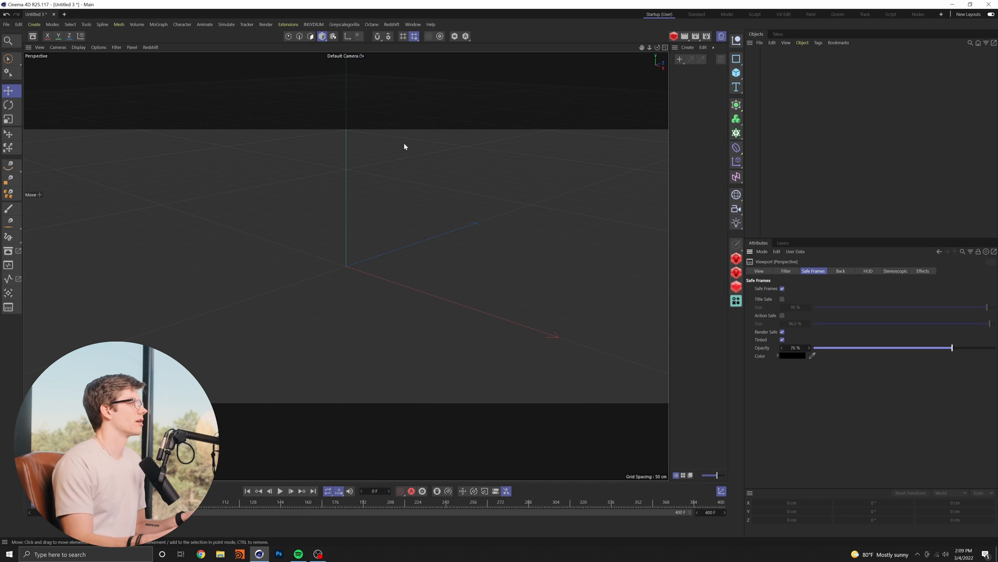
mouse_move(901, 354)
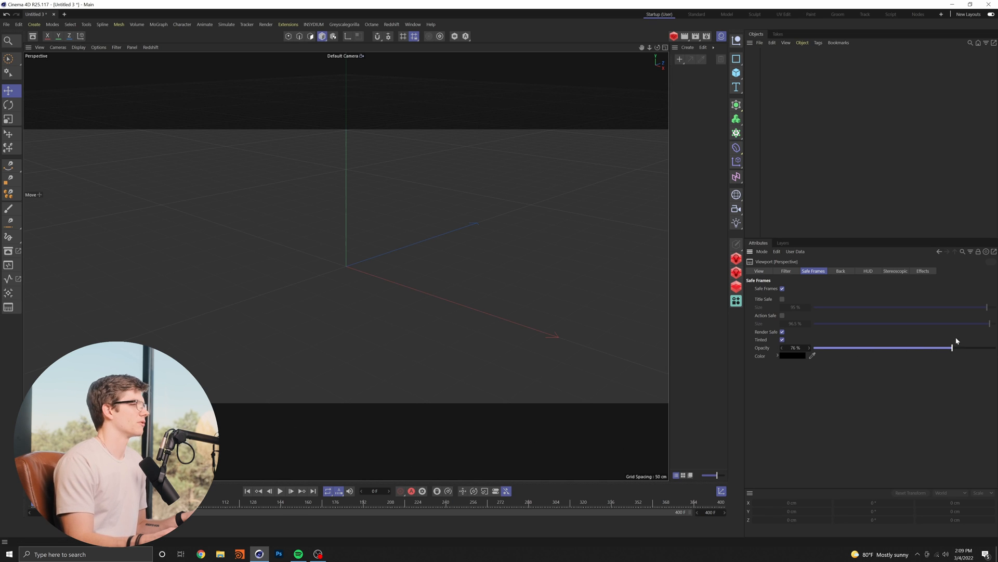
drag(952, 348, 920, 348)
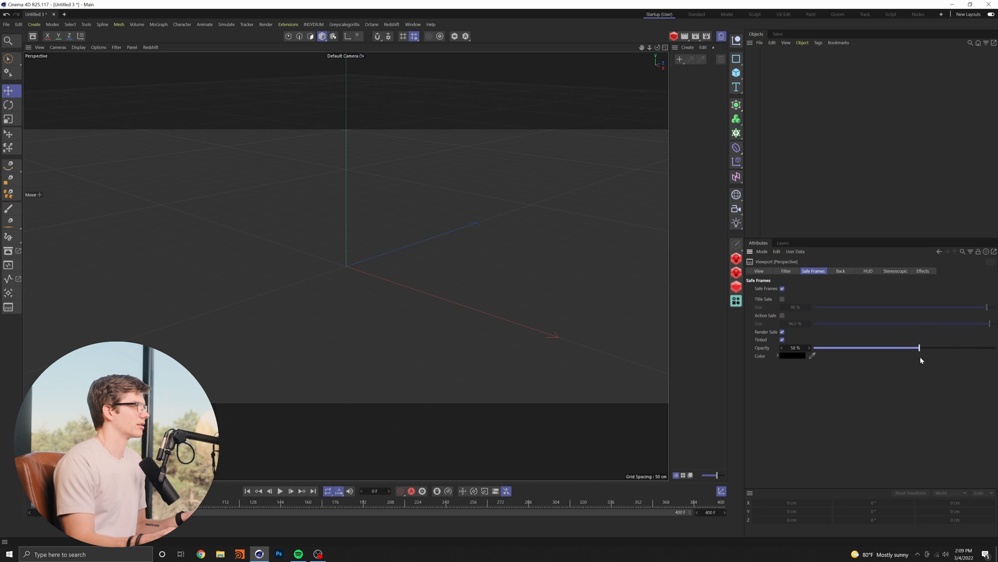
drag(918, 348, 928, 347)
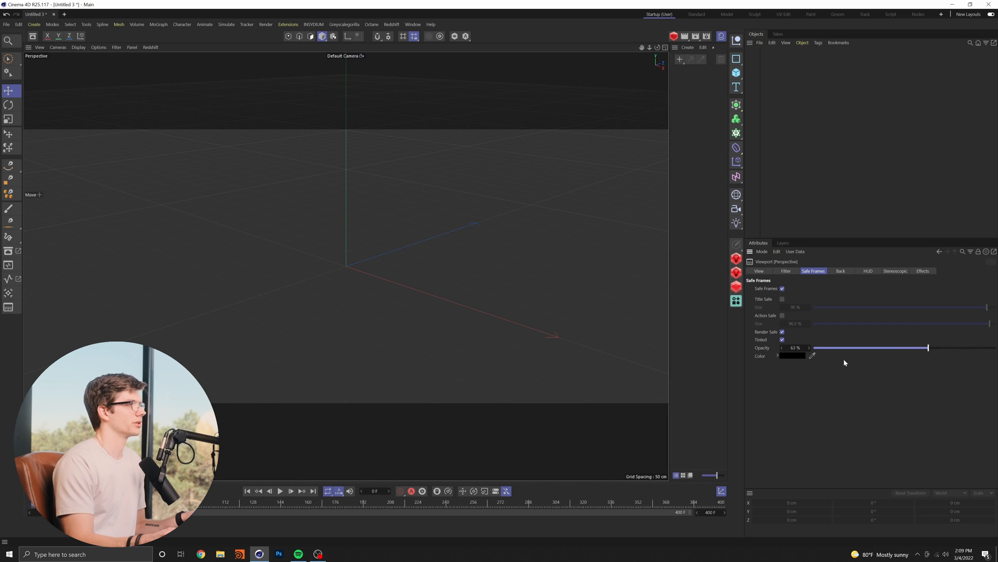
drag(928, 348, 960, 348)
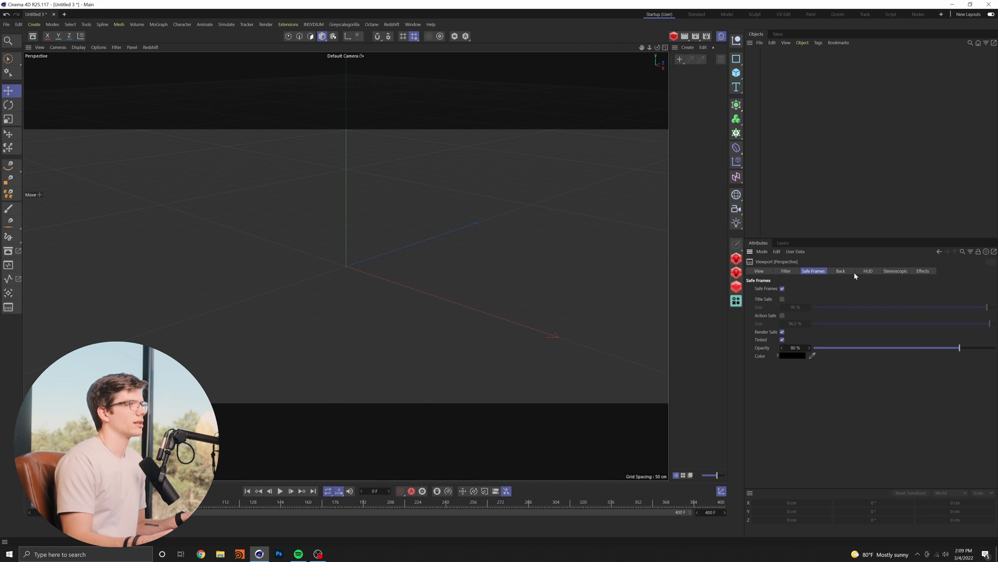
- Set the viewport's View shading mode to Gouraud Shading (Lines)
click(758, 270)
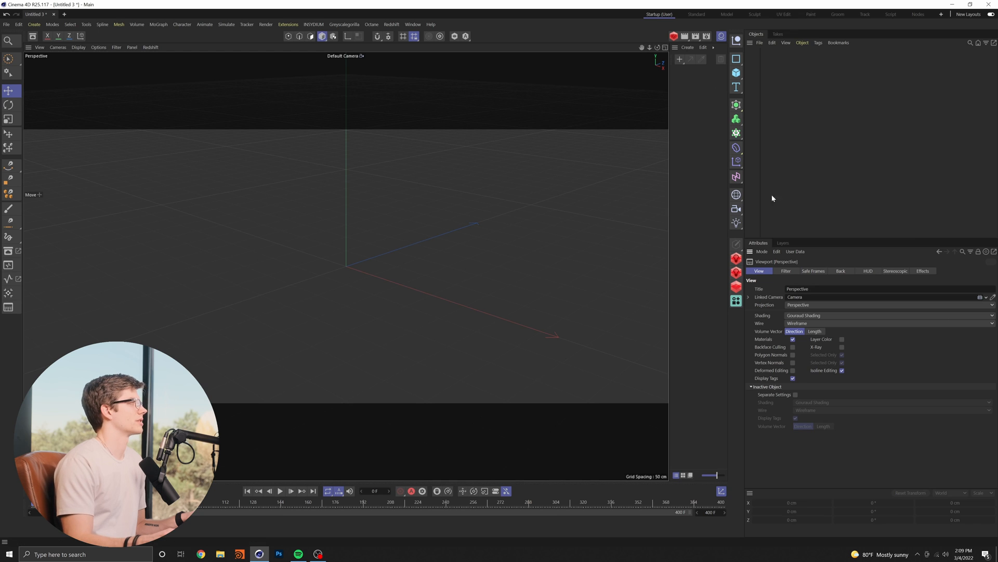
mouse_move(819, 238)
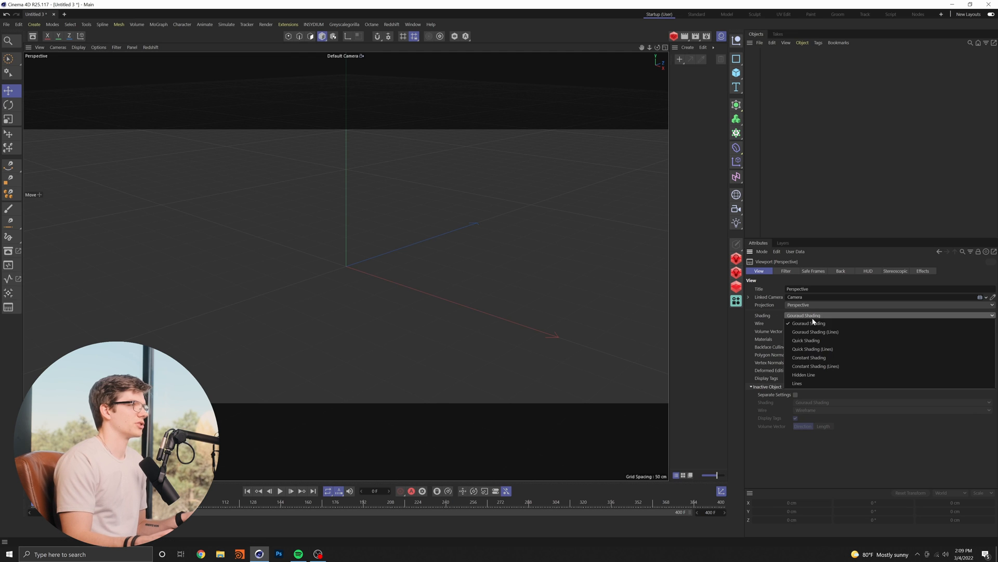
mouse_move(820, 357)
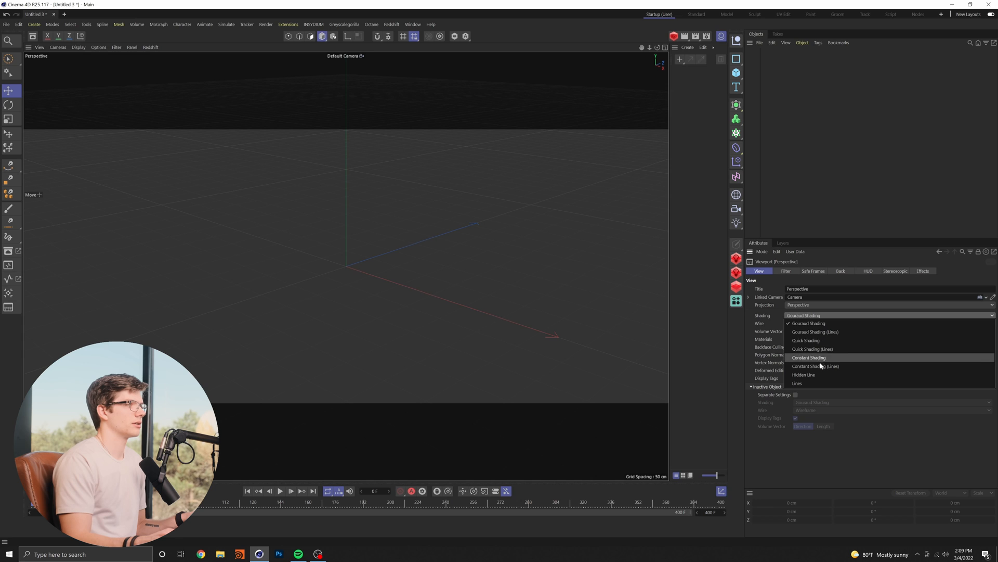
mouse_move(815, 332)
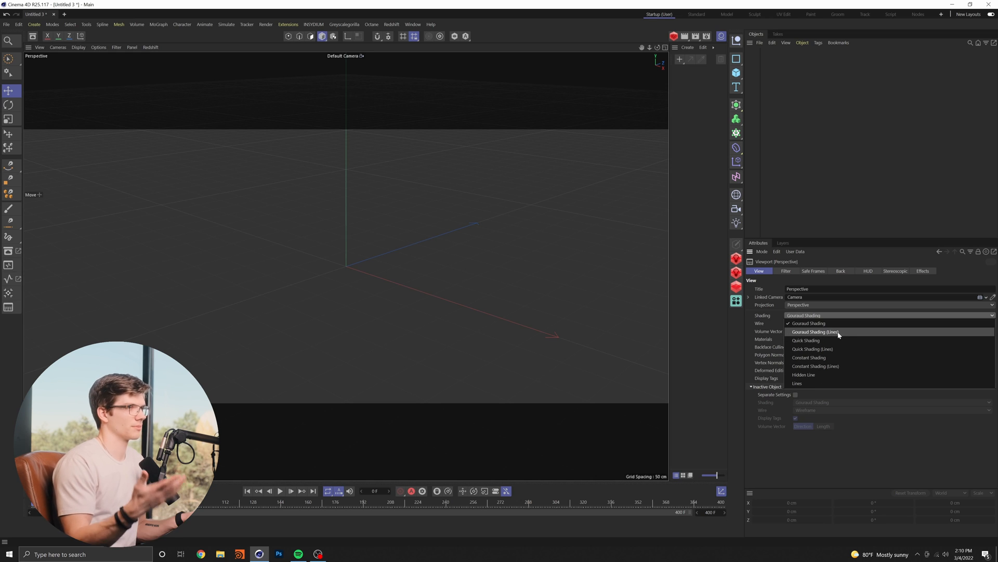
click(816, 331)
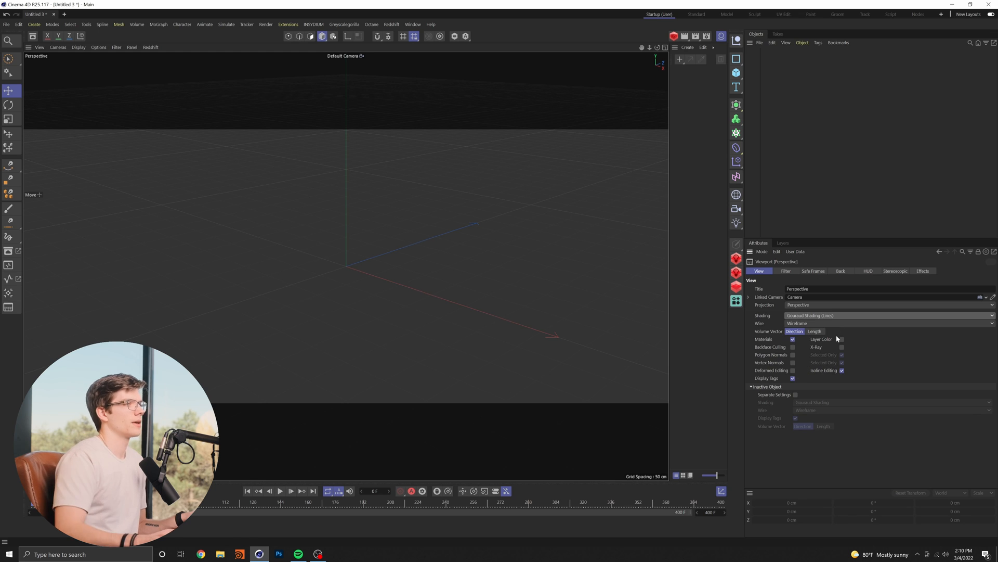
click(736, 74)
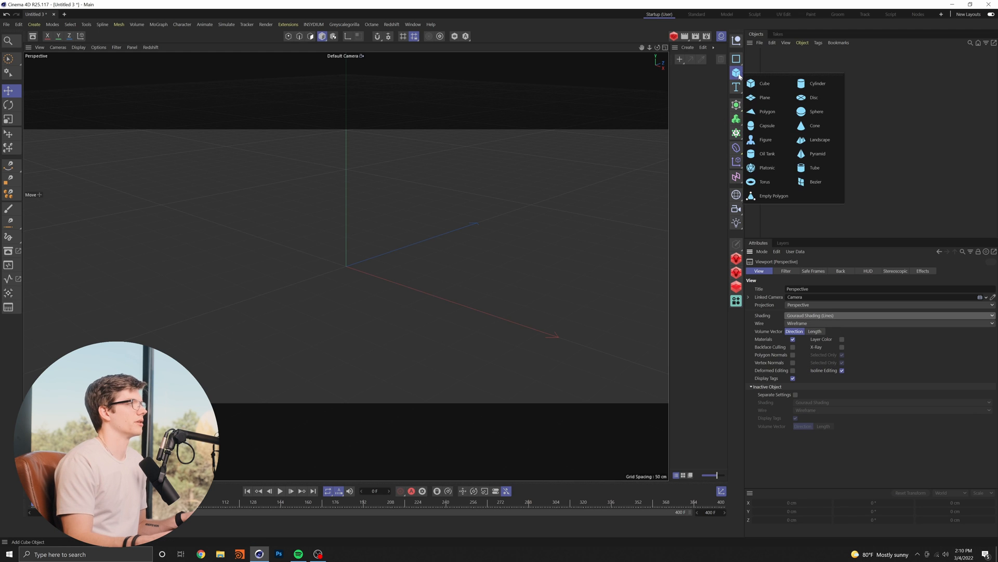
click(764, 83)
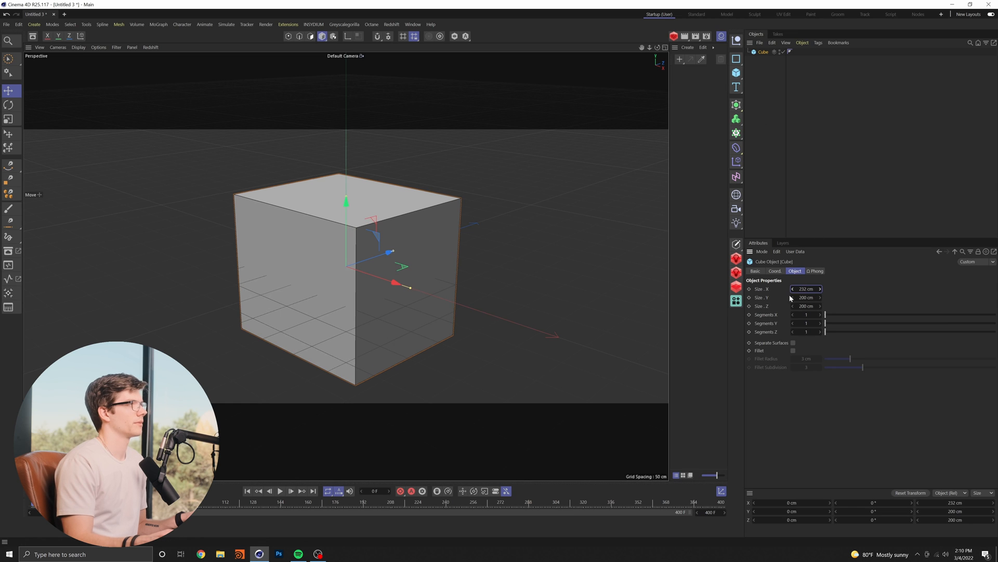
drag(826, 323, 850, 323)
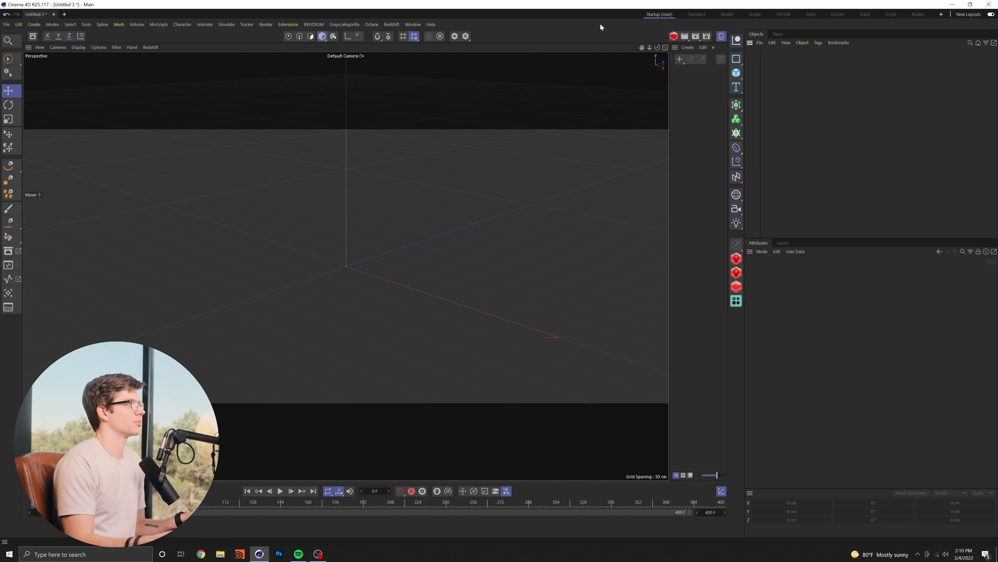
mouse_move(468, 138)
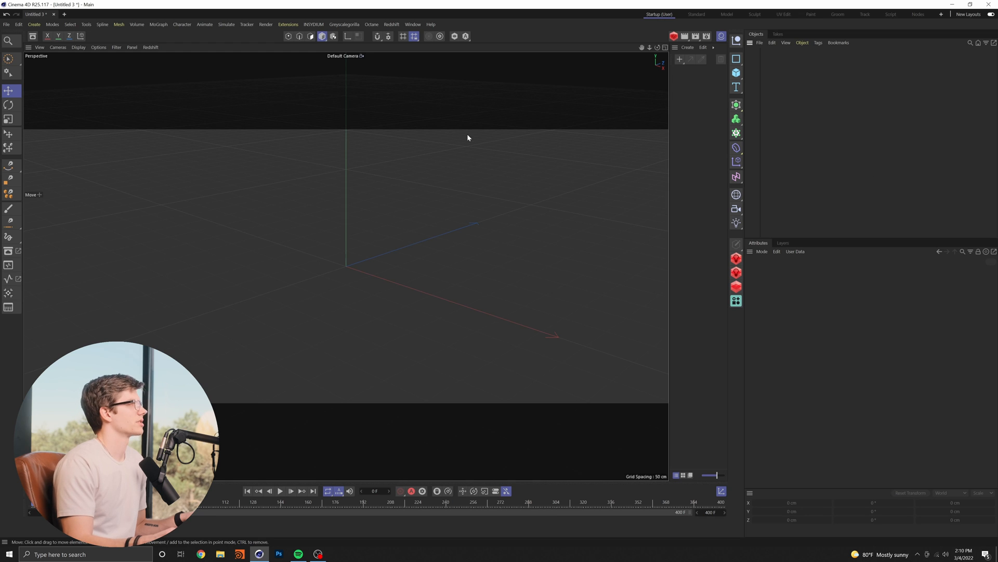
- Save the current setup as the default scene from Window > Customization
click(412, 24)
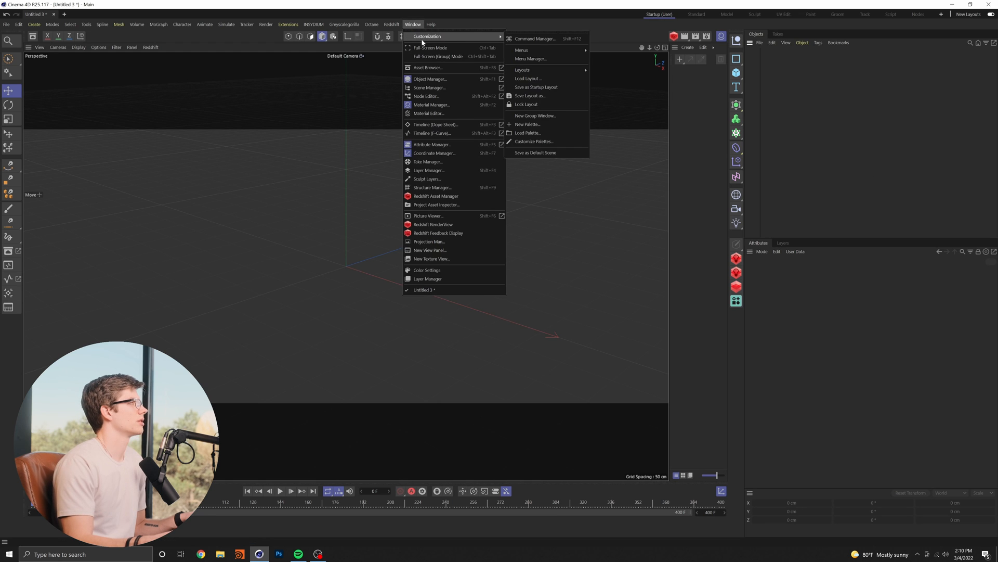
mouse_move(535, 152)
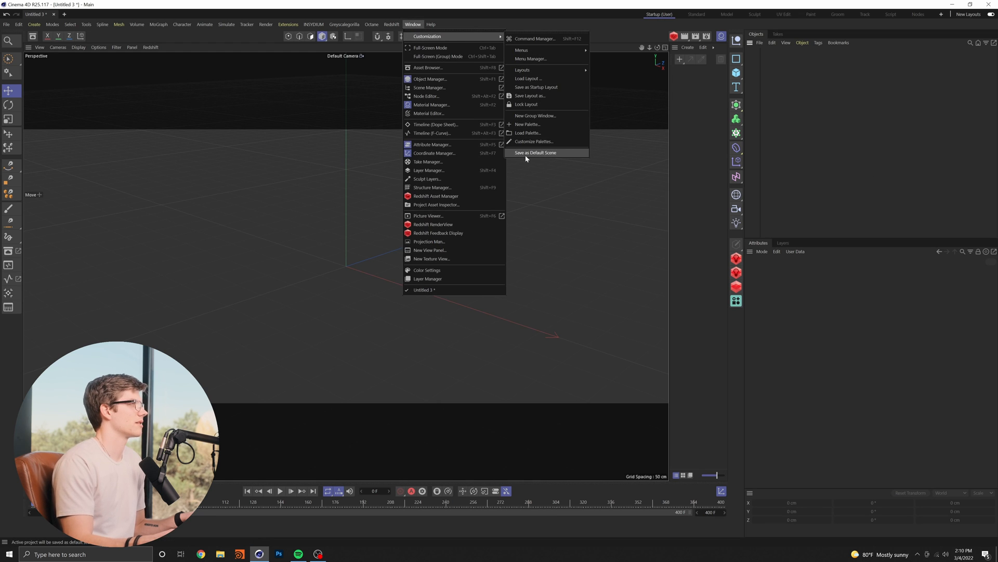
click(536, 152)
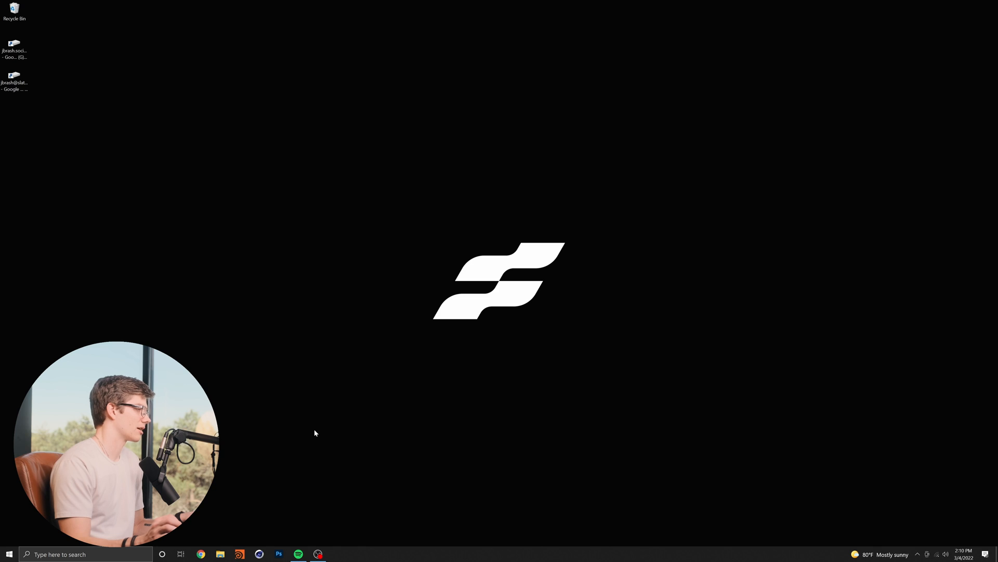
- Relaunch Cinema 4D into a fresh untitled scene and dismiss the Quick Start dialog
click(258, 553)
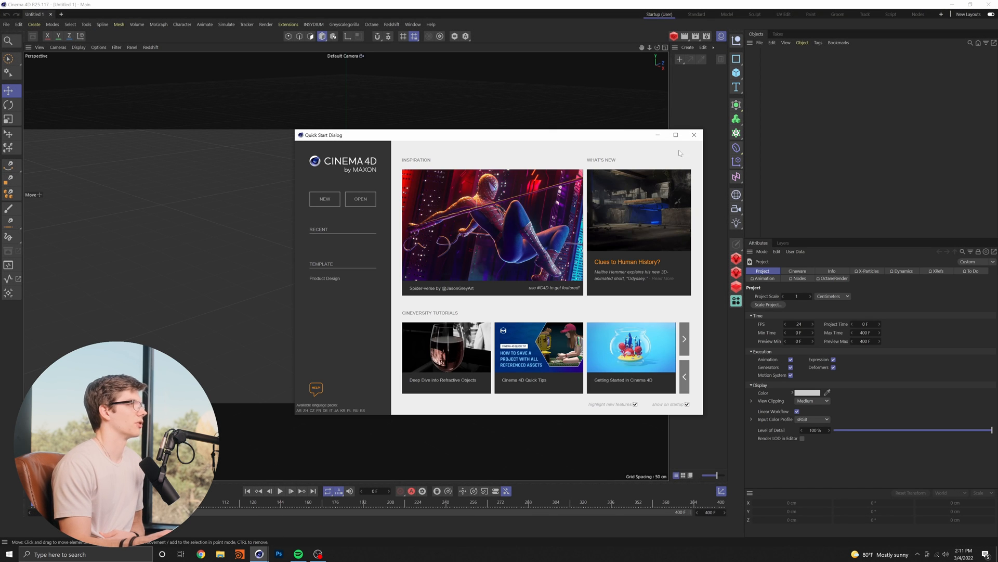
click(694, 134)
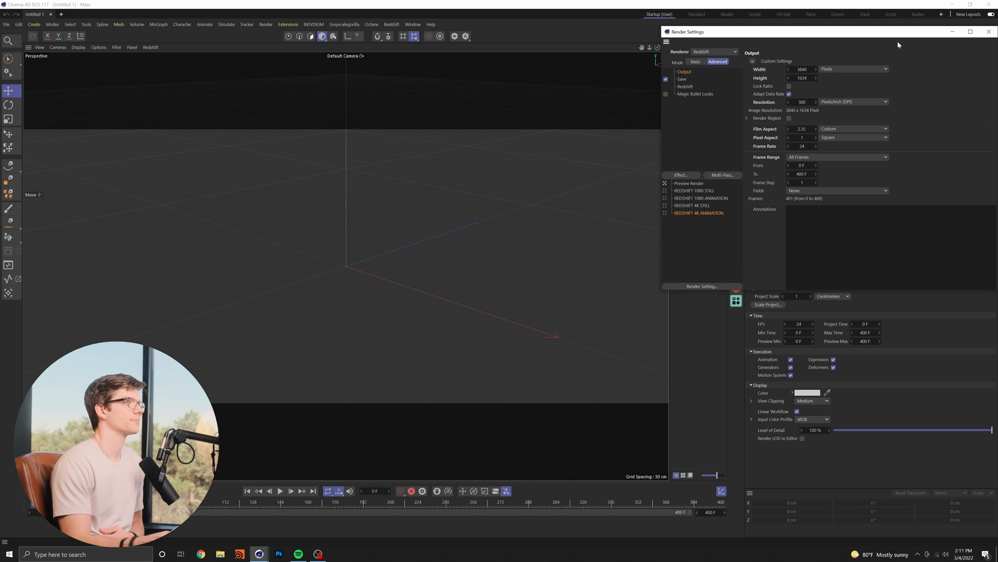
mouse_move(9, 253)
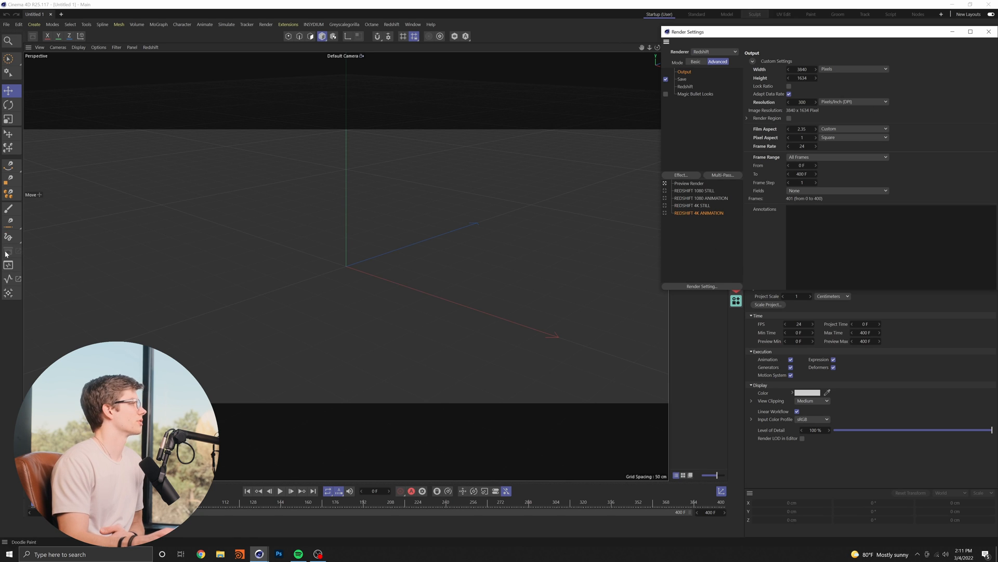